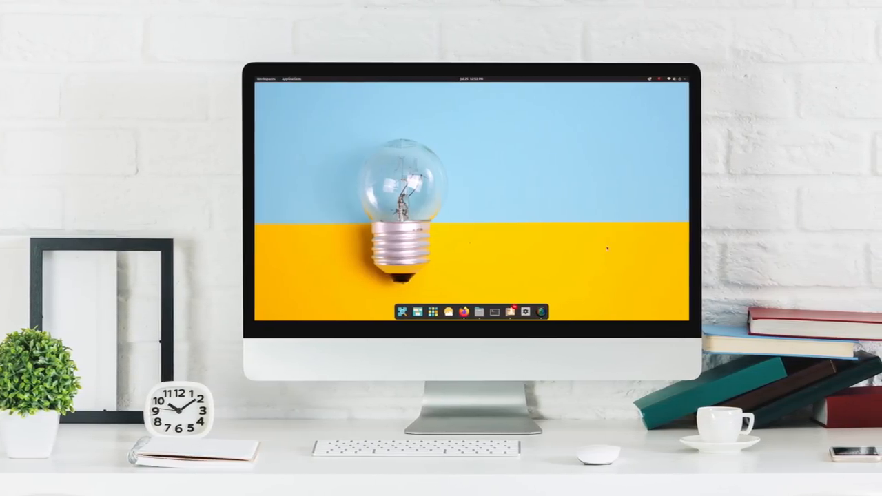
Briefly open and close a Terminal window alongside the Files window.
left_click(665, 77)
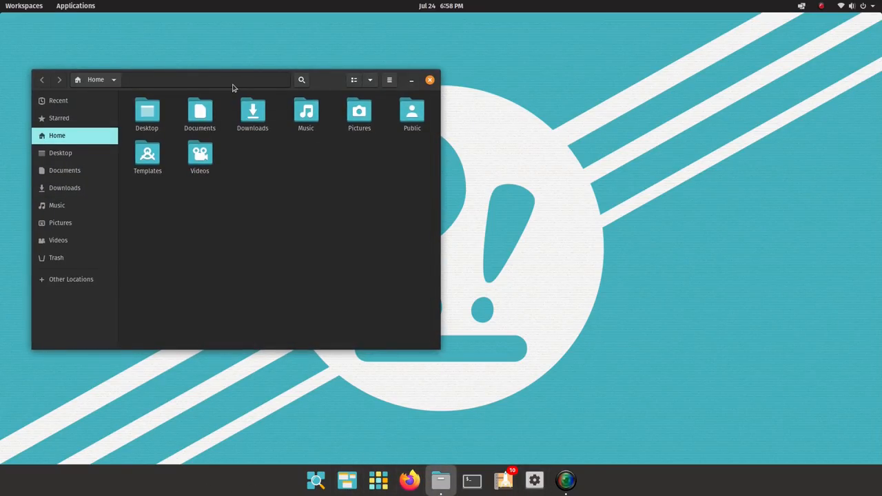
left_click(430, 79)
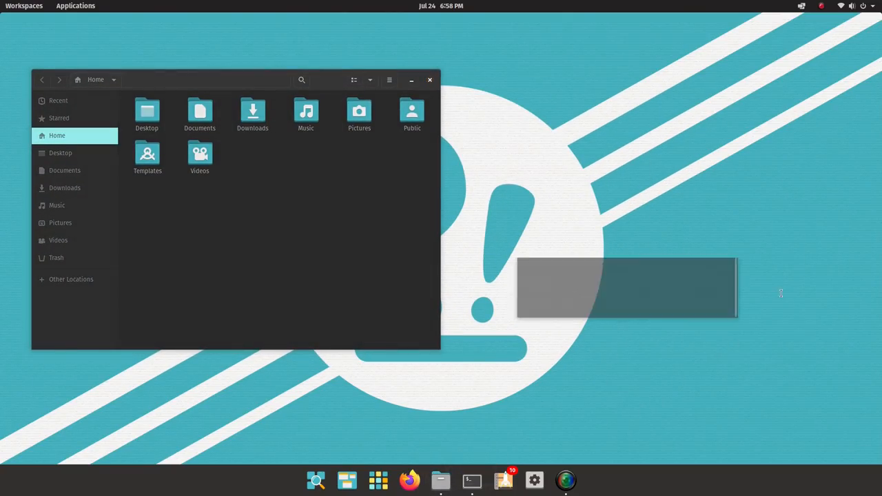
left_click(471, 480)
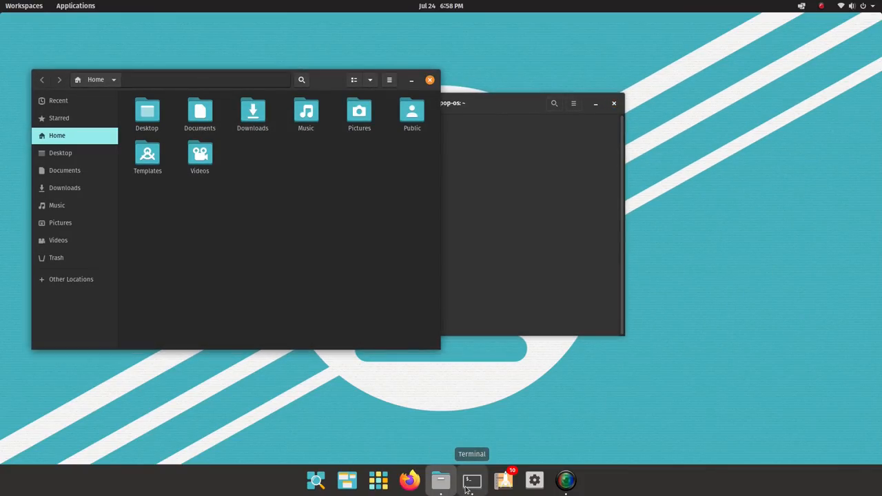
mouse_move(527, 384)
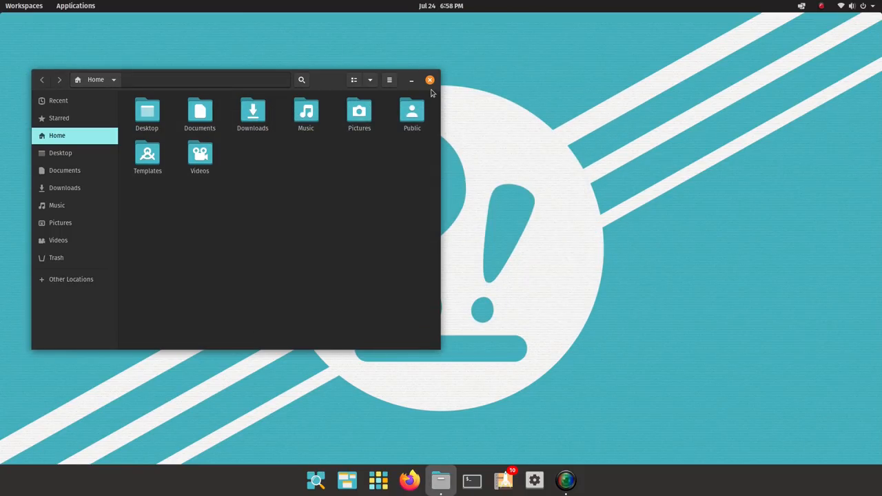
Close the Files window, peek at the Power Off / Log Out options, and dismiss the system menu.
left_click(852, 5)
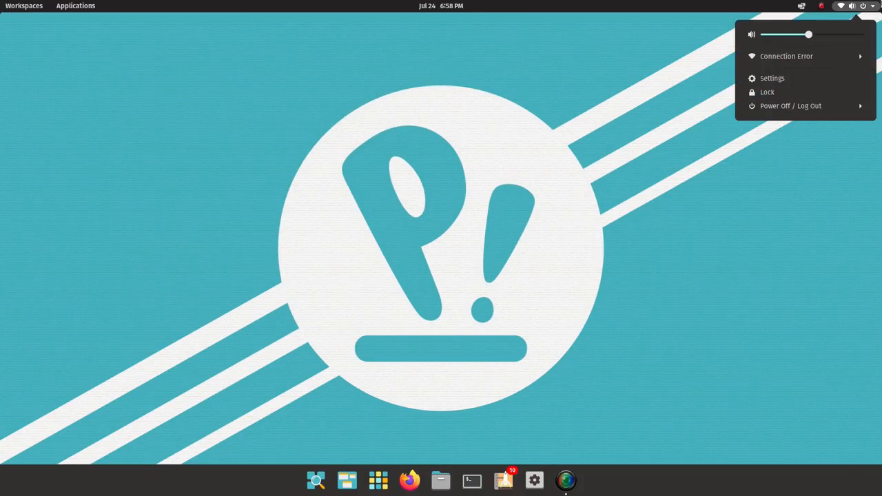
left_click(785, 55)
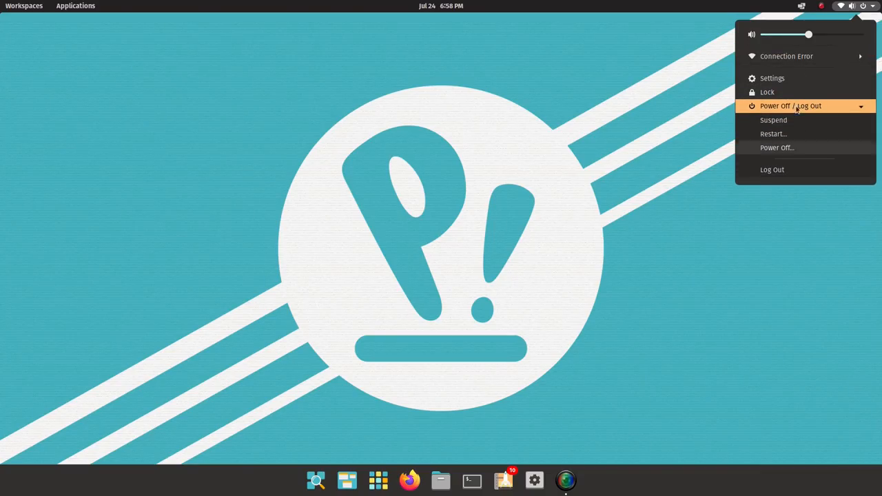
left_click(802, 6)
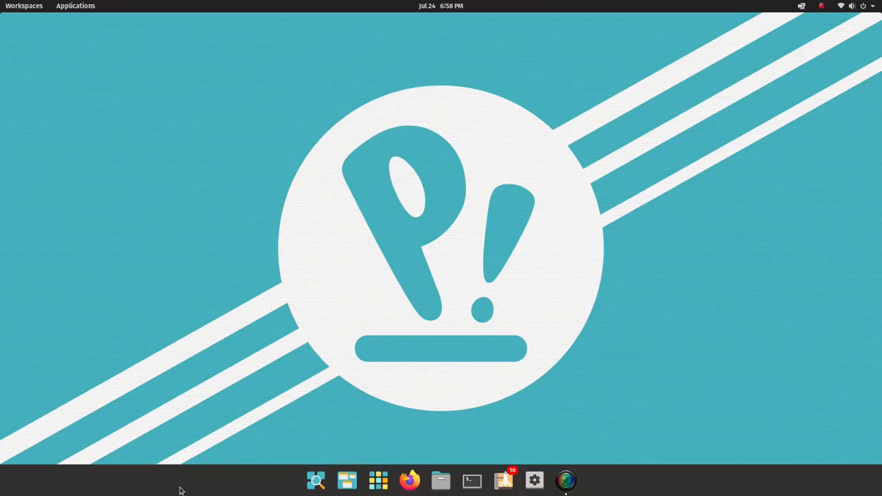
mouse_move(378, 480)
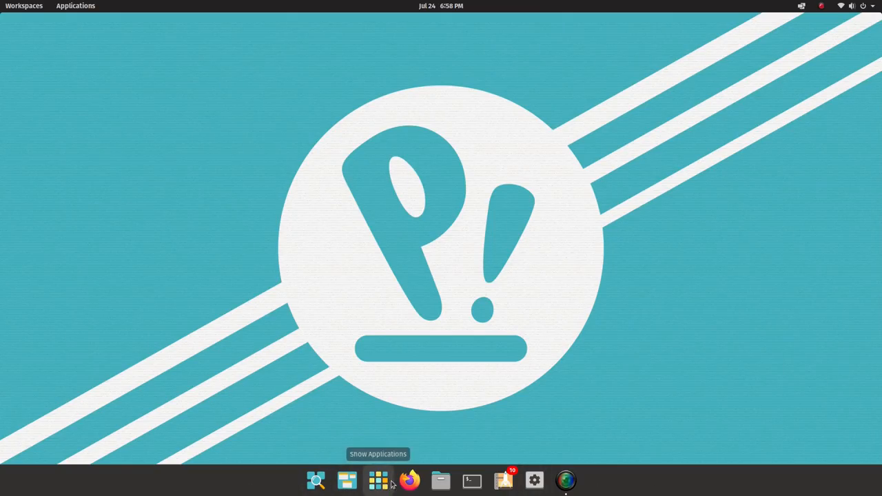
Open Files and a terminal, move the terminal over Files, then minimize it.
left_click(441, 480)
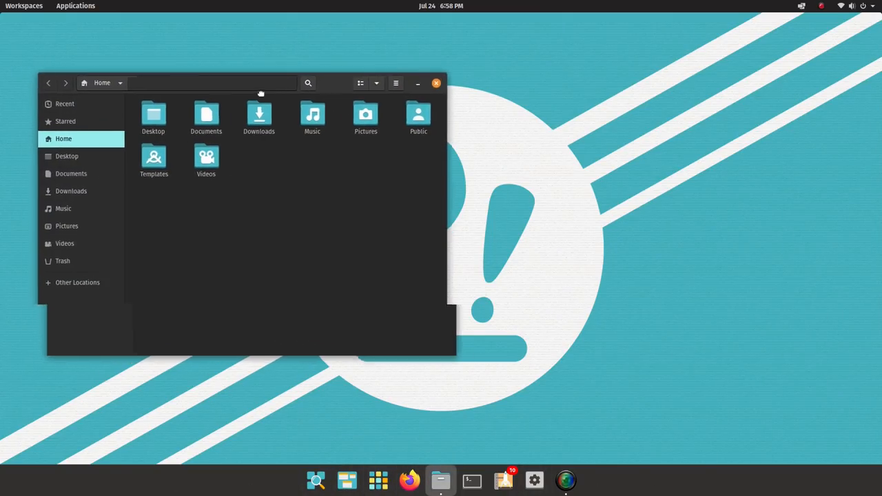
left_click(435, 83)
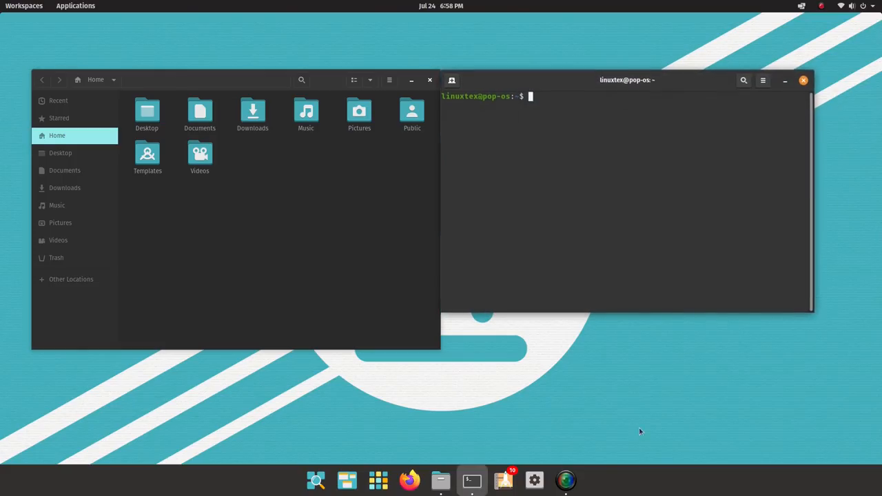
left_click_drag(627, 79, 438, 102)
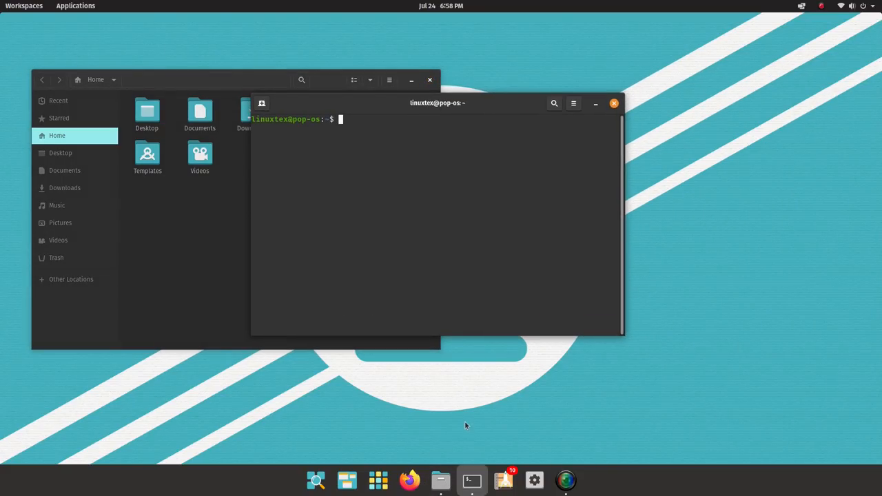
left_click(441, 479)
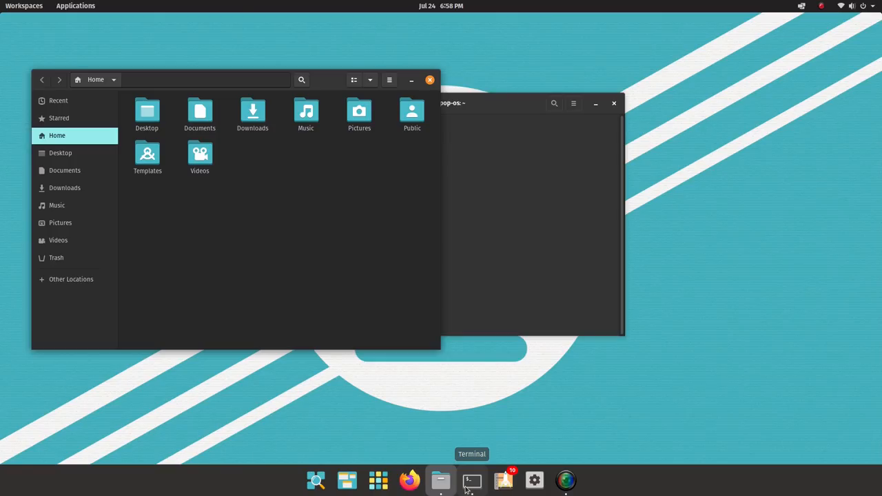
mouse_move(416, 291)
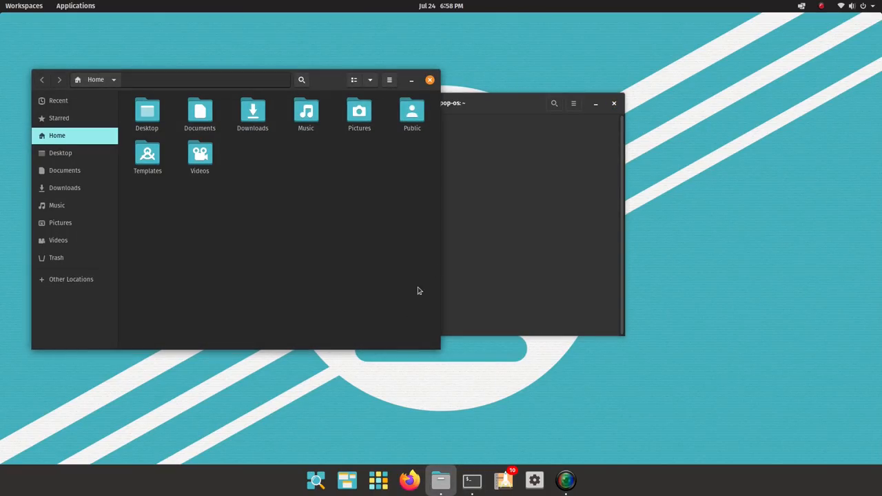
Close the Files window and relaunch Files on the Home folder from the dock.
left_click(612, 103)
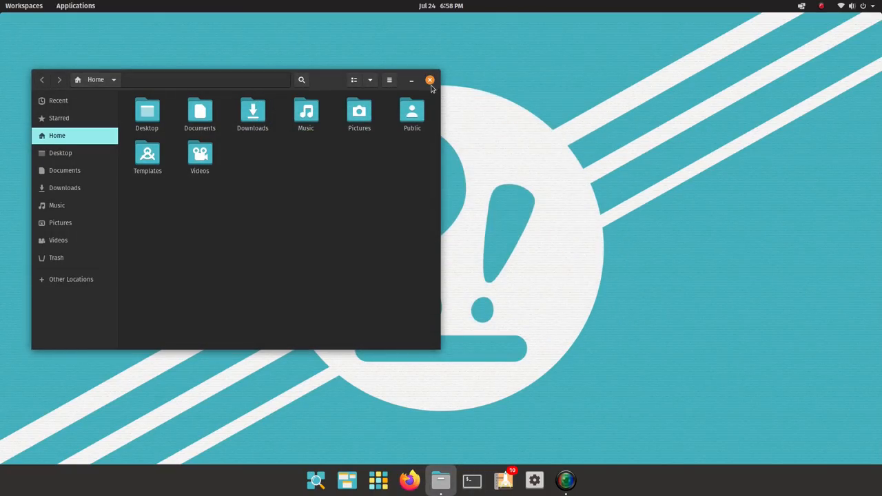
left_click(430, 80)
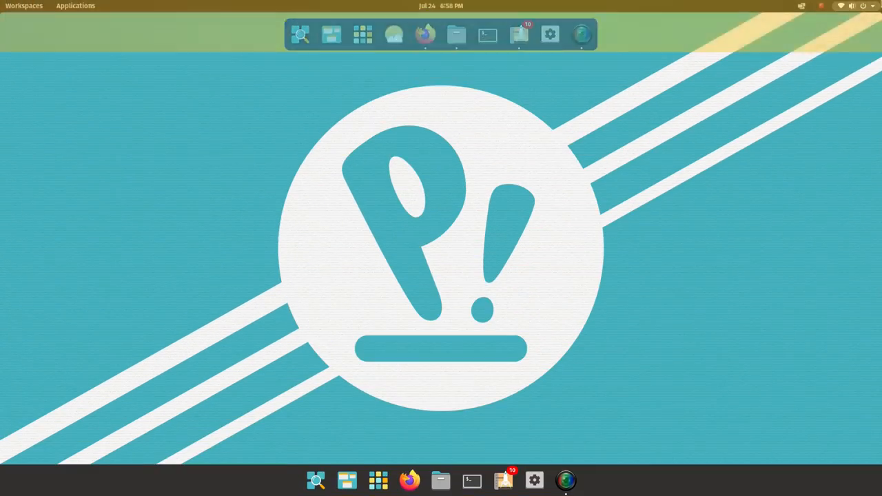
left_click(852, 5)
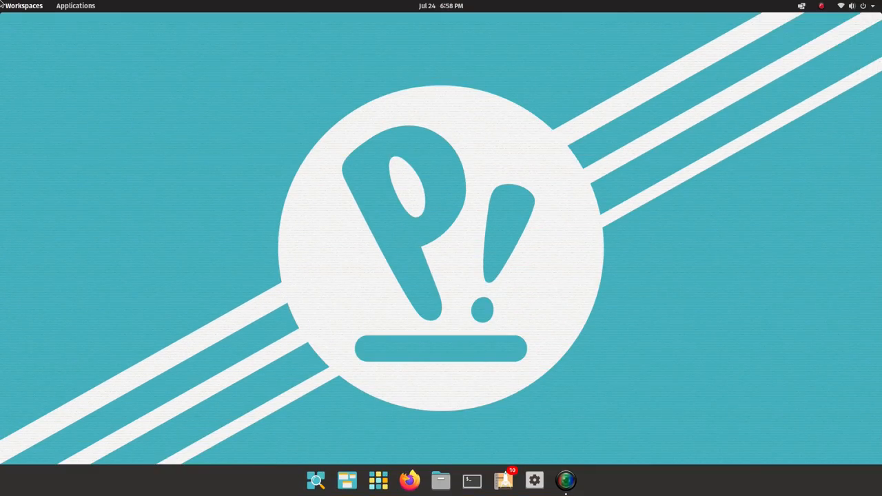
mouse_move(306, 462)
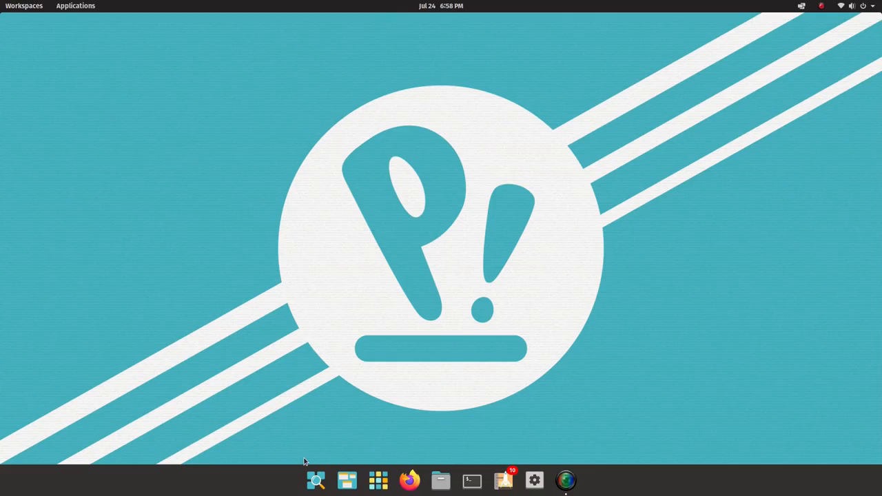
left_click(25, 5)
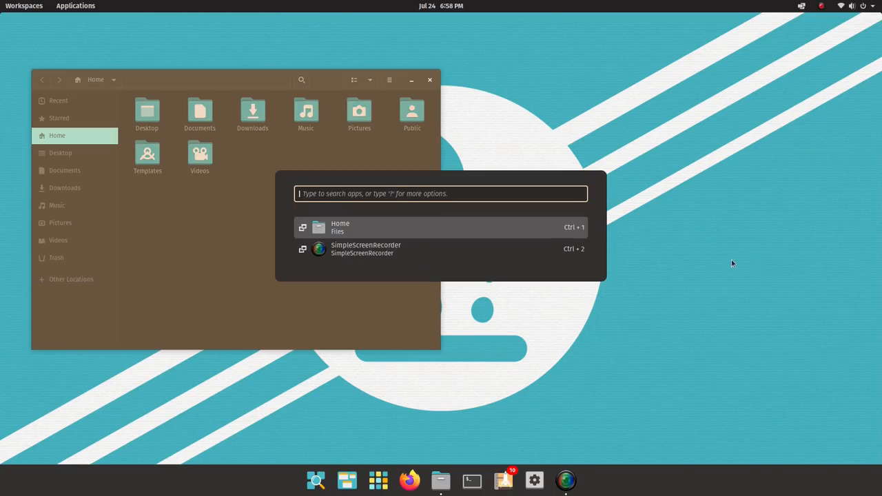
Use the launcher's window switcher to bring the Terminal window in front of Files.
left_click(471, 479)
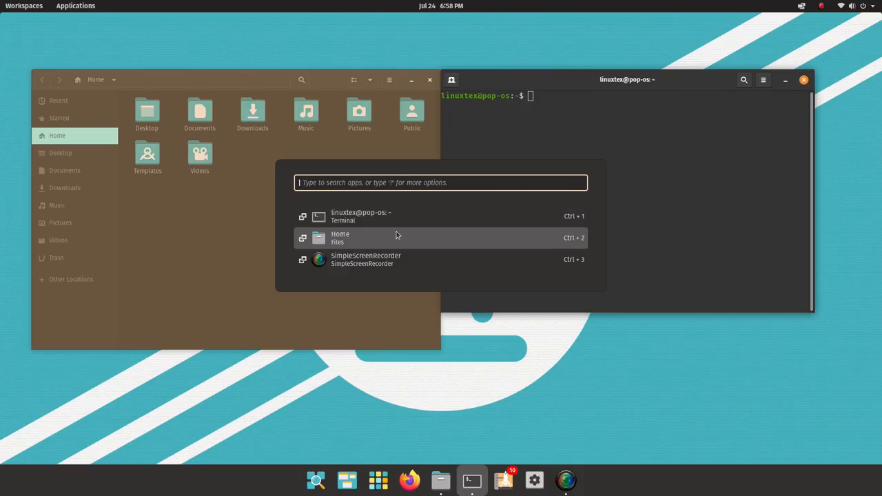
mouse_move(399, 246)
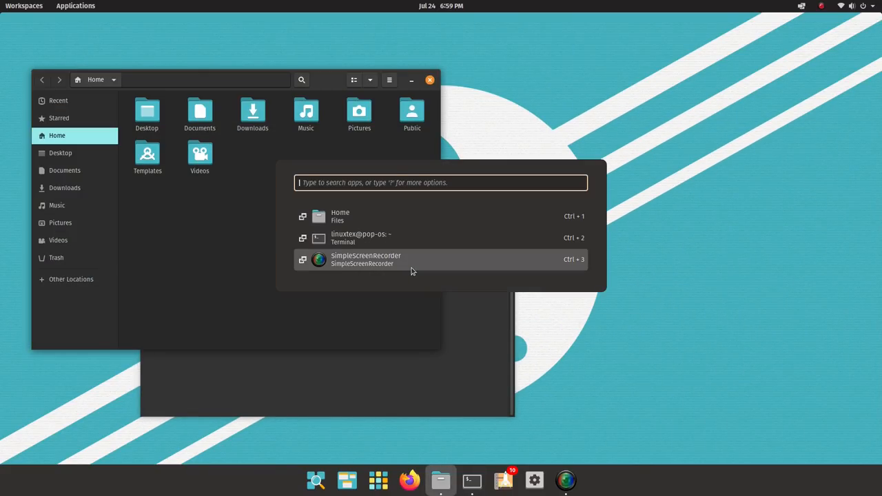
left_click(361, 237)
type("fire")
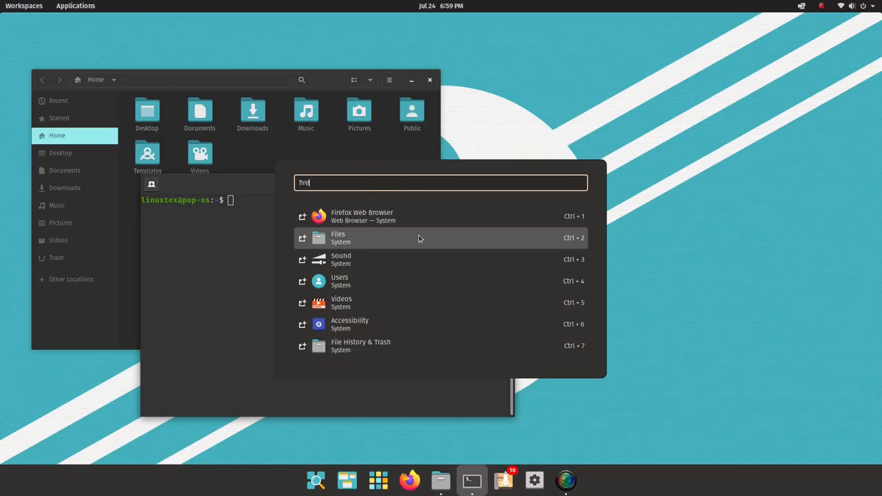
type("1")
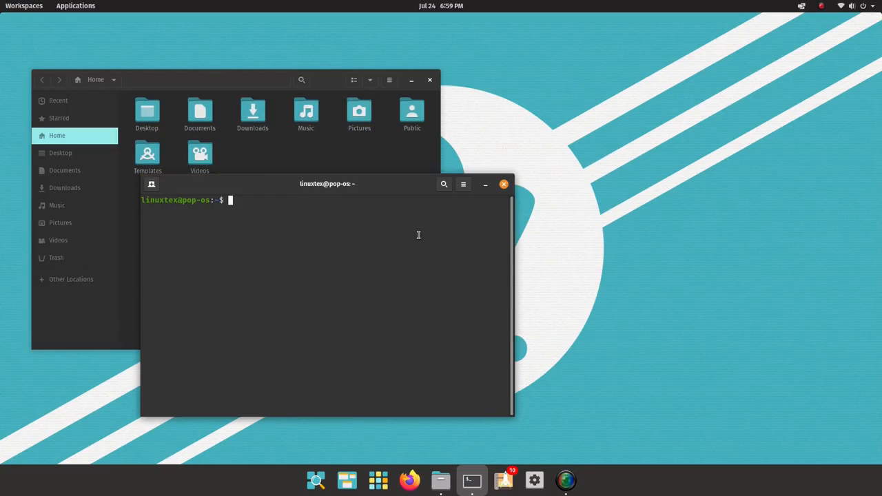
left_click(535, 480)
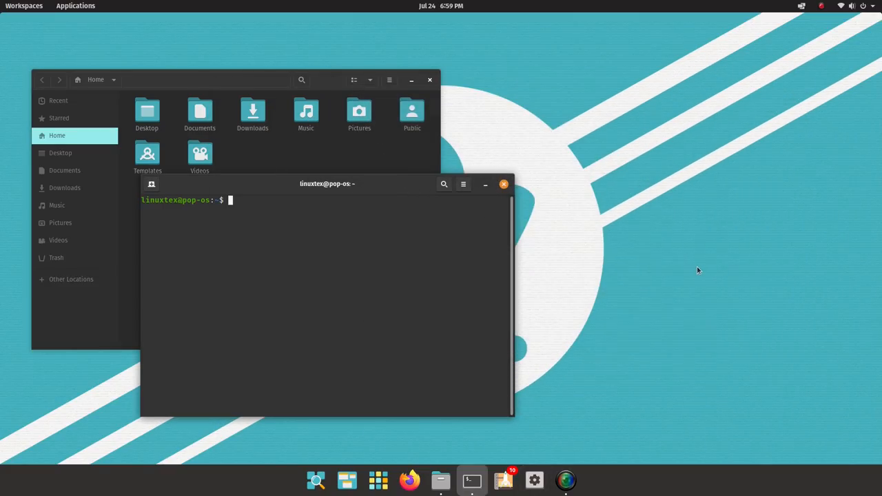
type("ter")
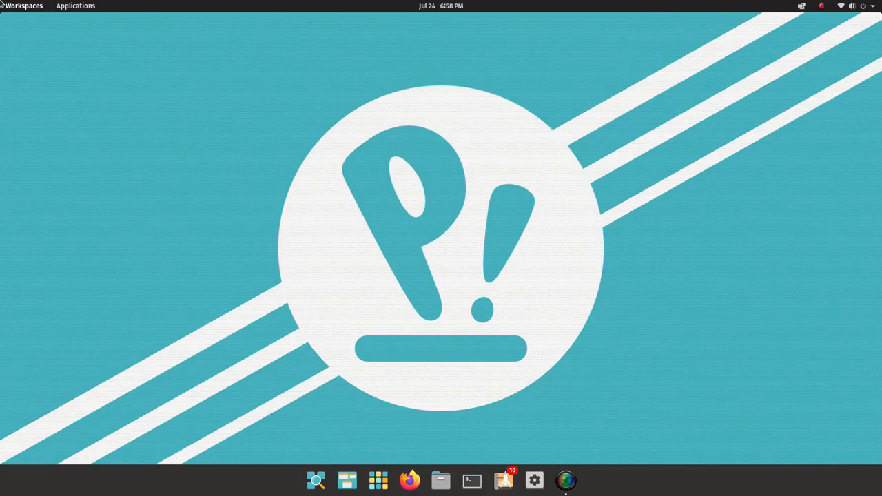
left_click(441, 480)
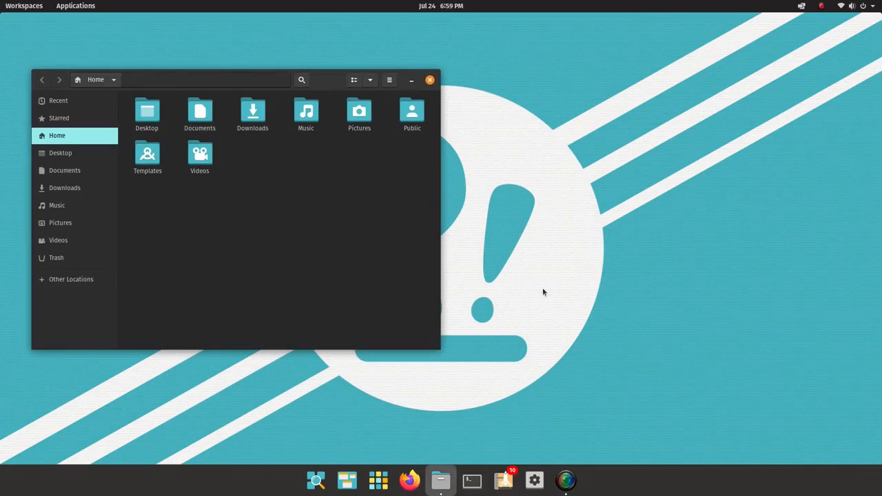
type("pl")
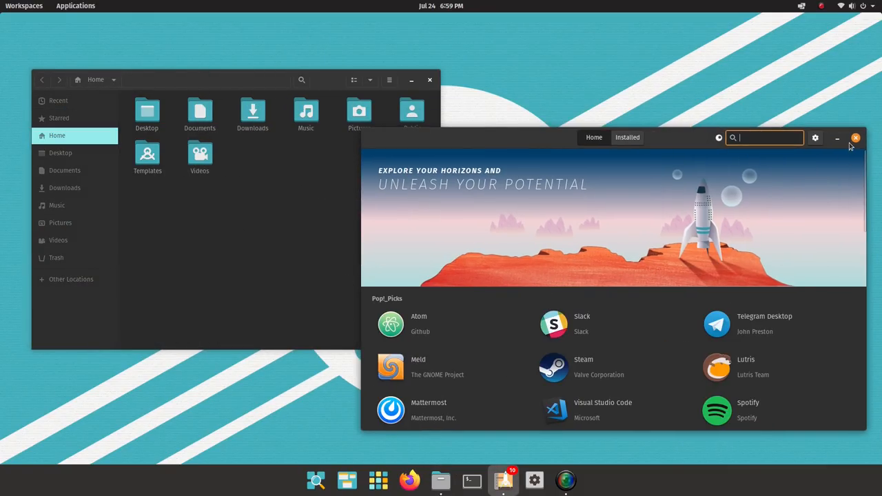
left_click(856, 138)
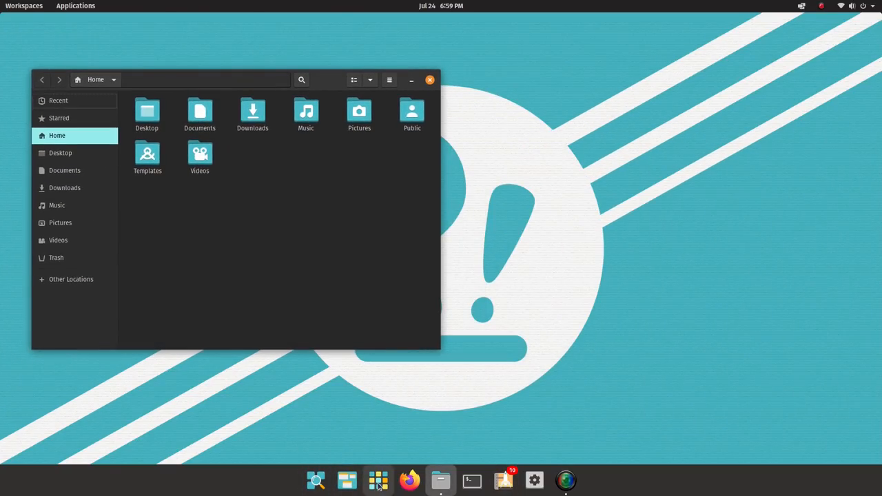
left_click(377, 479)
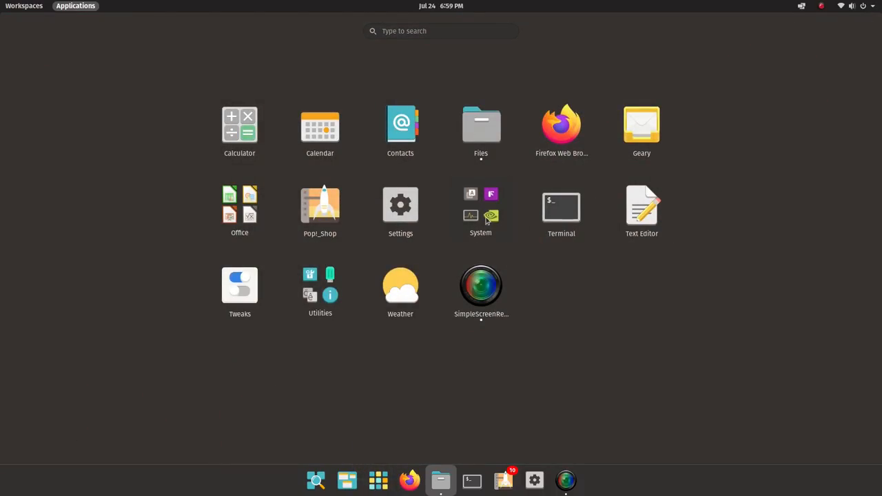
mouse_move(479, 127)
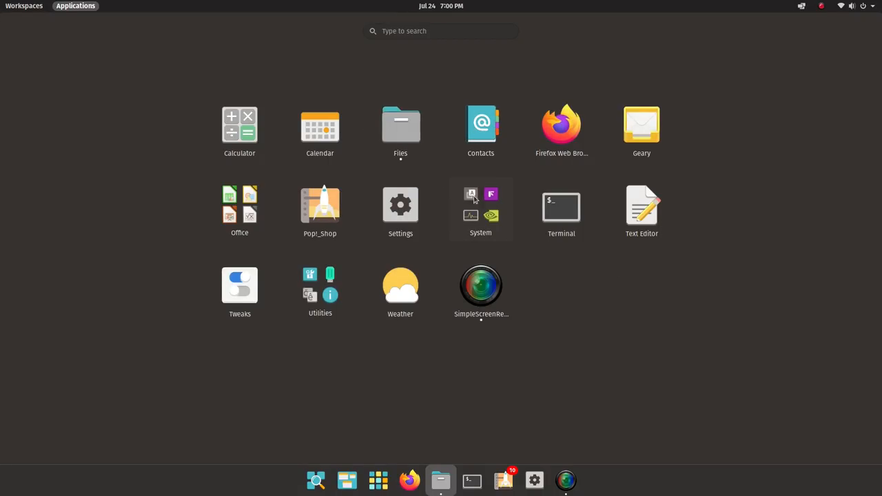
mouse_move(455, 455)
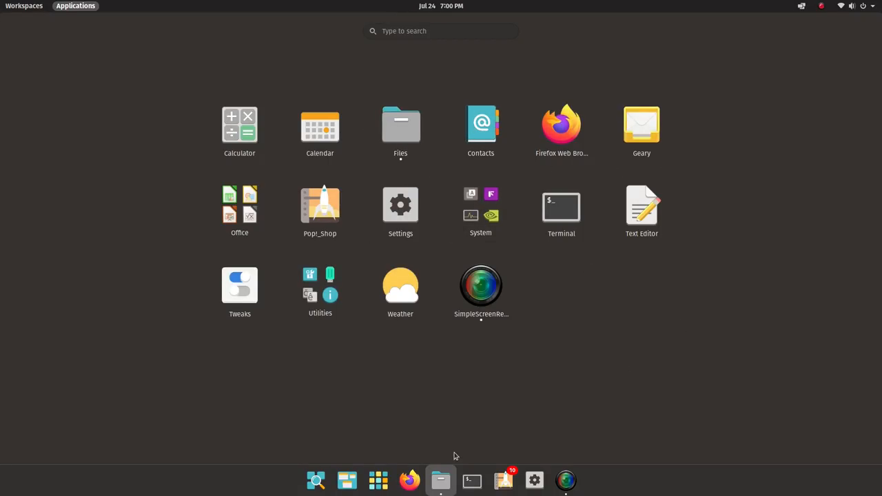
left_click(441, 480)
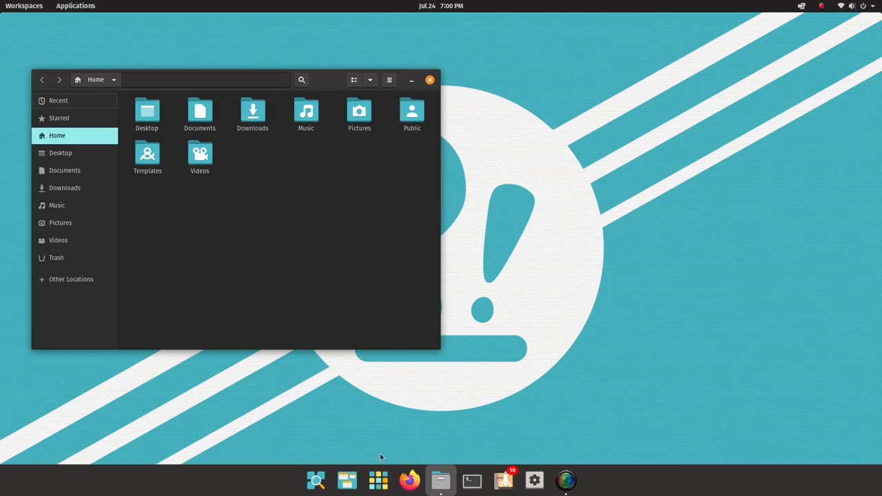
mouse_move(324, 85)
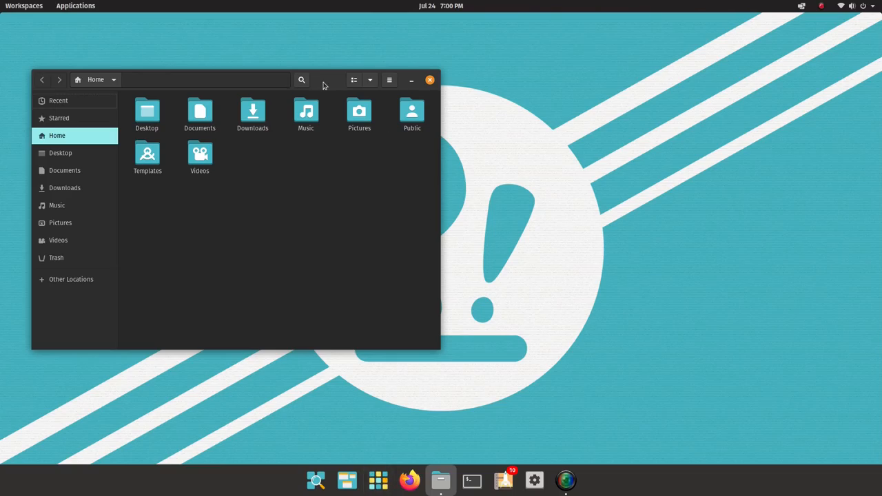
left_click(852, 6)
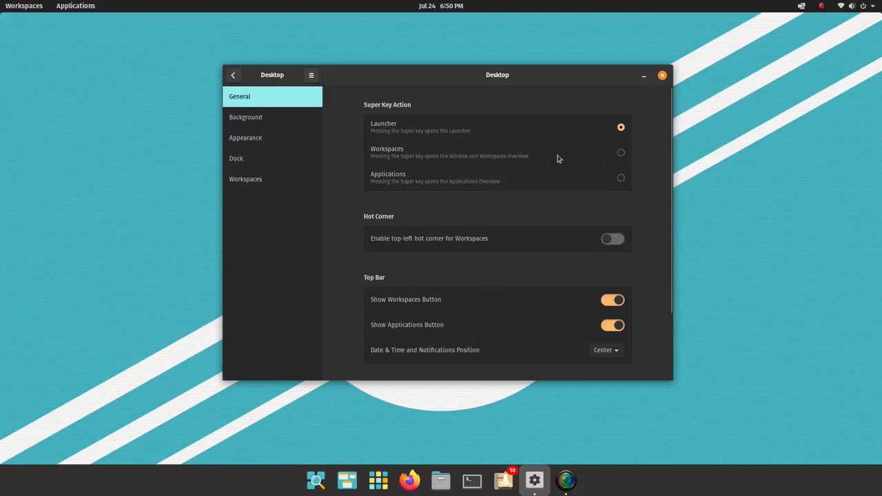
Toggle Show Maximize Button on and off, then browse the Background and Appearance pages.
scroll("down", 3)
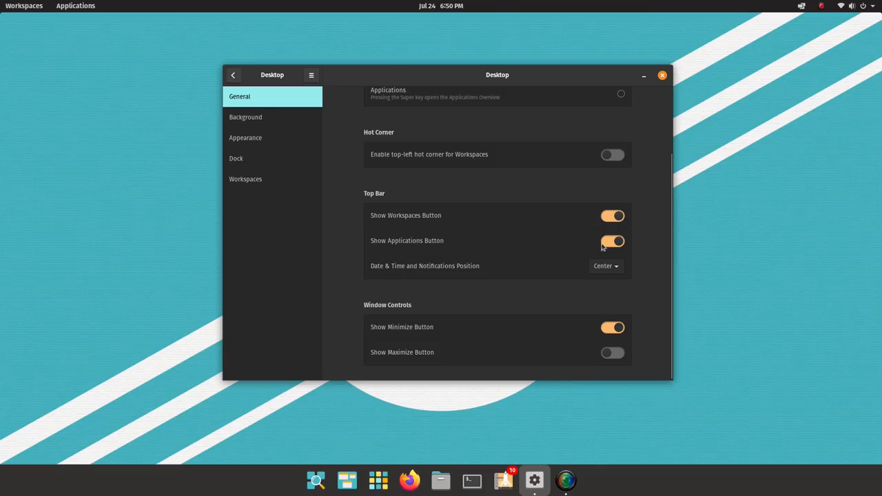
left_click(612, 353)
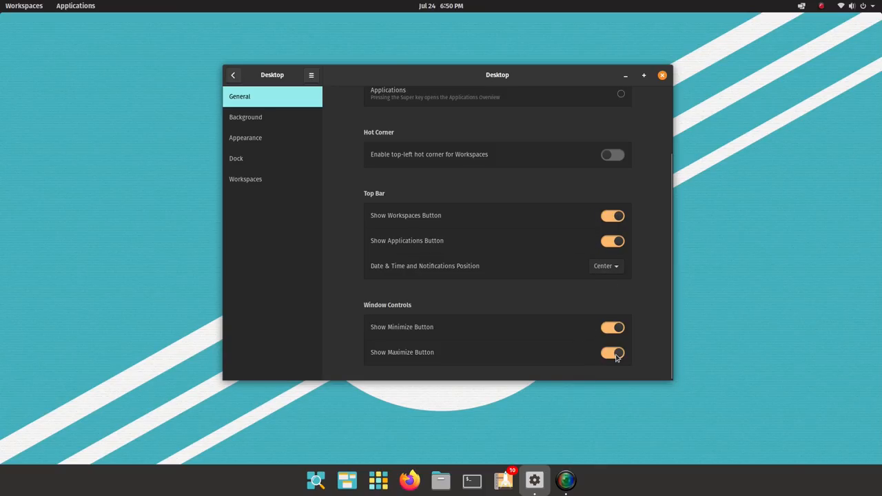
left_click(612, 353)
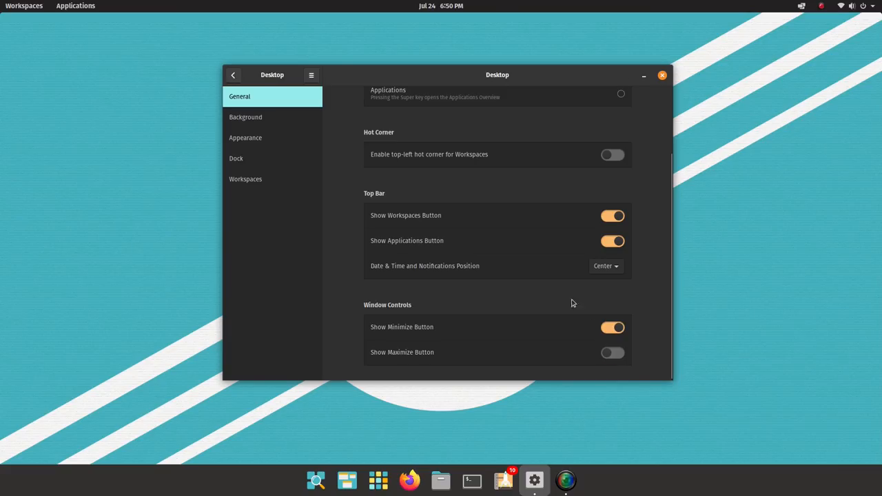
left_click(246, 115)
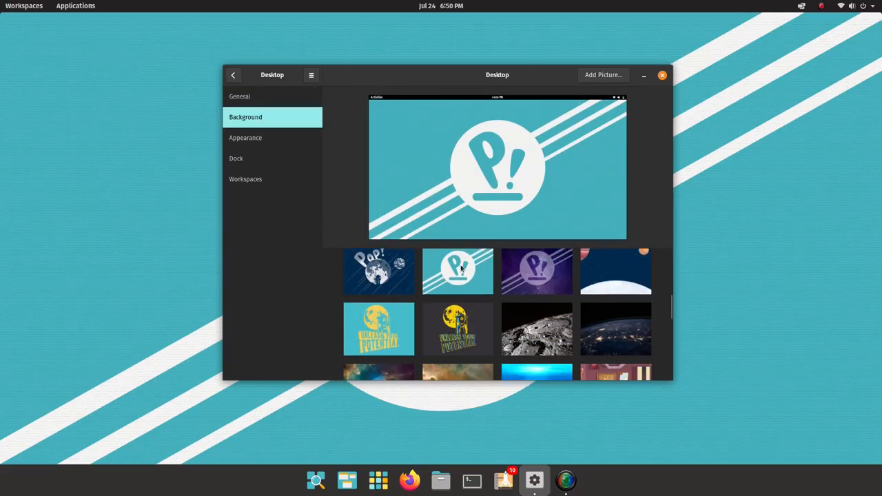
scroll("down", 3)
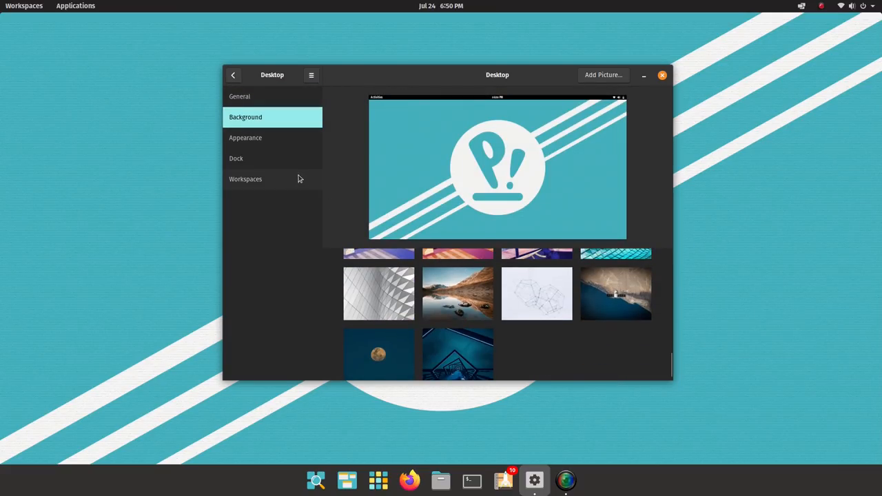
left_click(246, 138)
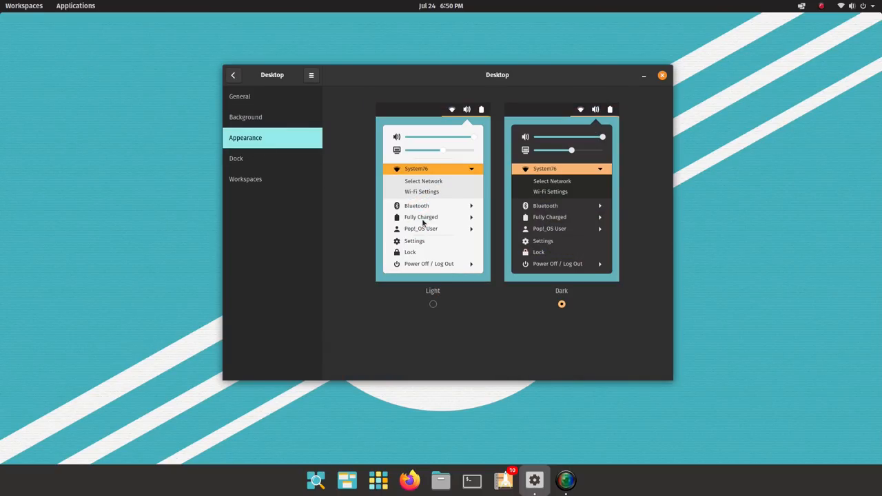
mouse_move(373, 174)
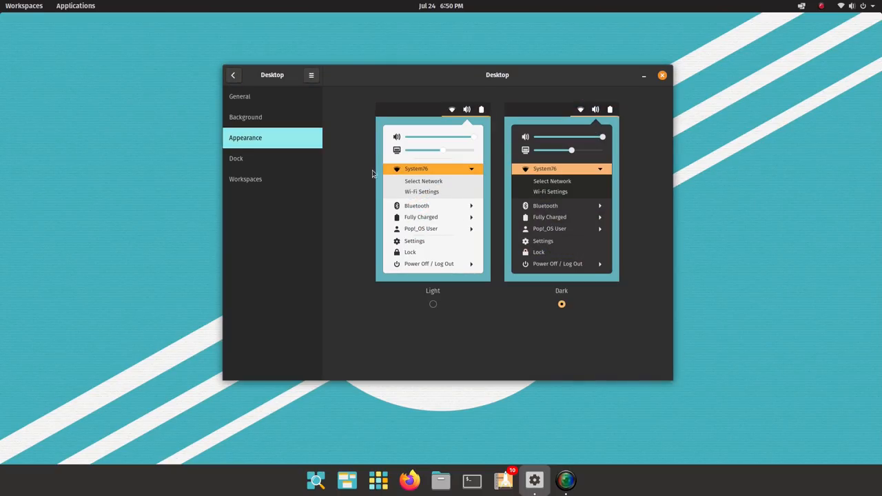
In Dock settings, toggle Enable Dock off and on, then switch off Extend dock to edges.
left_click(236, 157)
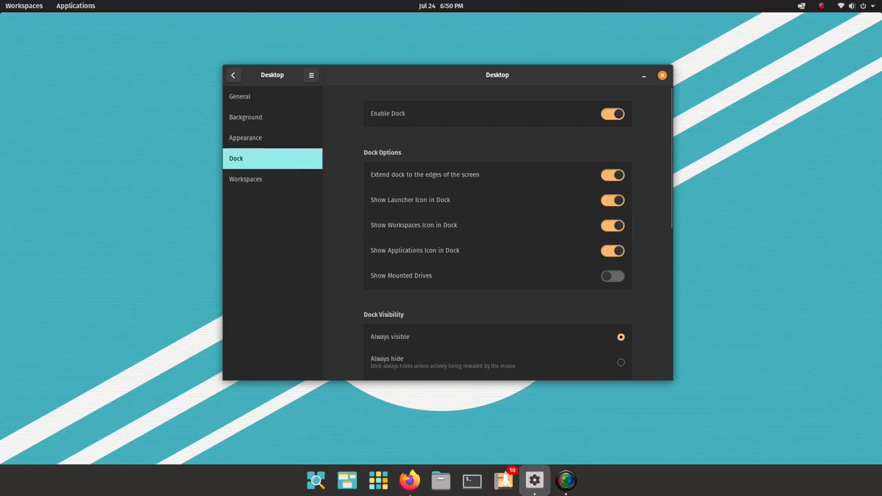
left_click(612, 113)
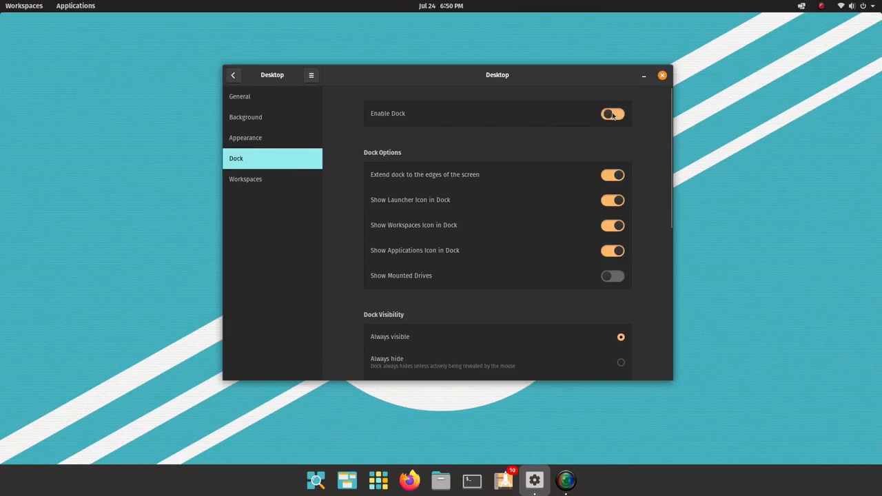
left_click(612, 113)
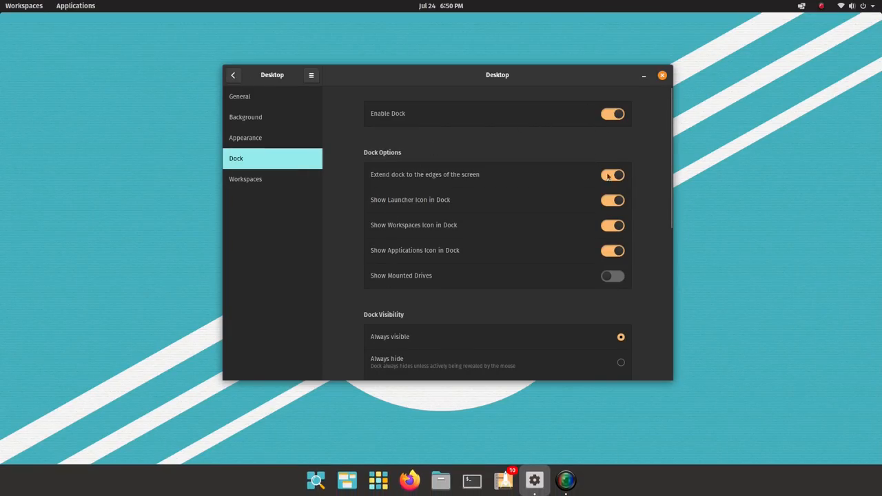
left_click(612, 174)
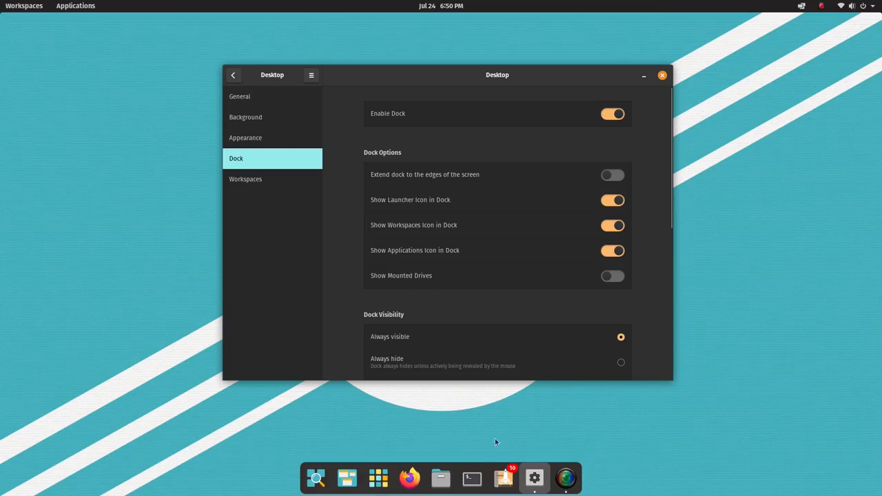
left_click(612, 174)
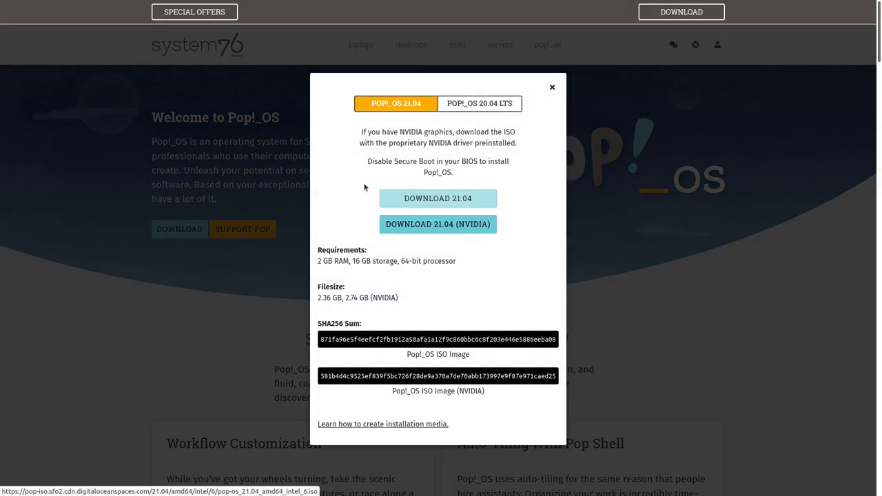
Switch the System76 download dialog to the Pop!_OS 20.04 LTS options.
left_click(479, 103)
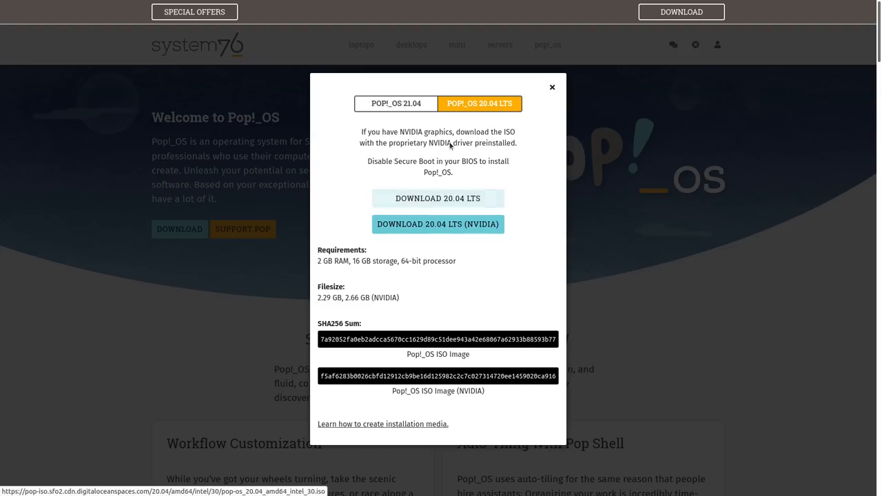
left_click(396, 102)
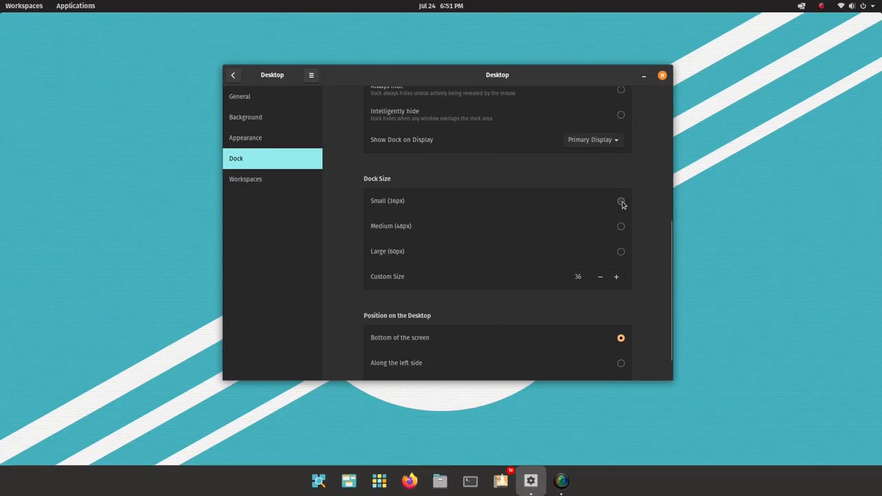
Set the dock to Medium (48px), try it along the left and right sides, then return it to the bottom.
left_click(620, 251)
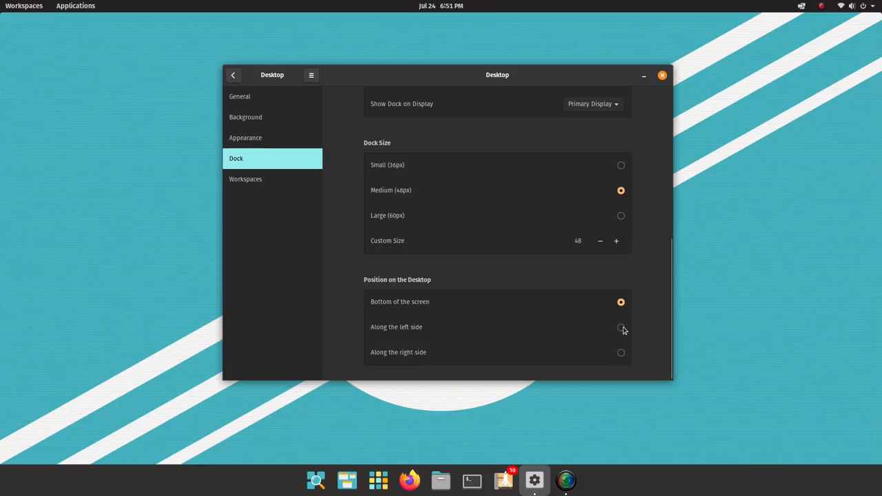
left_click(620, 327)
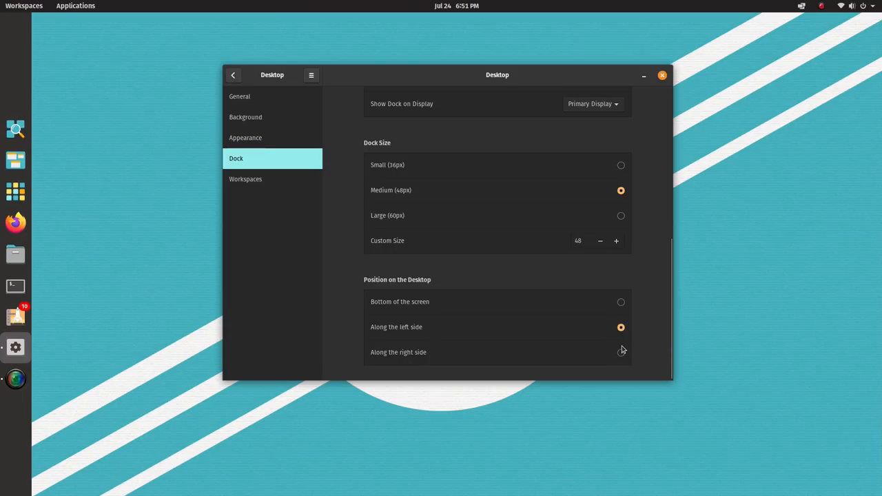
left_click(620, 353)
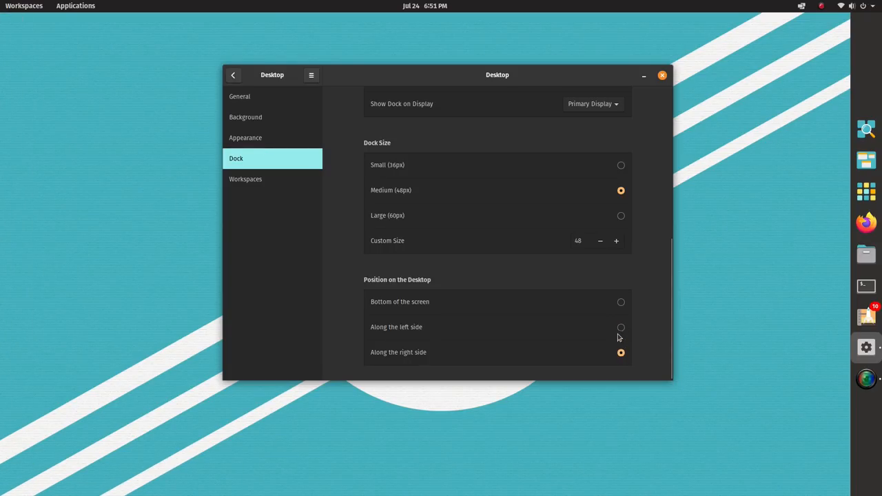
left_click(620, 327)
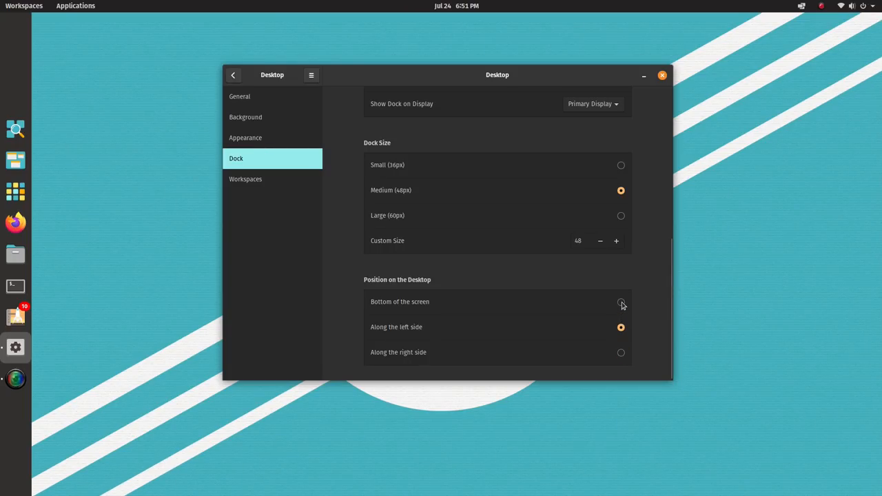
left_click(246, 179)
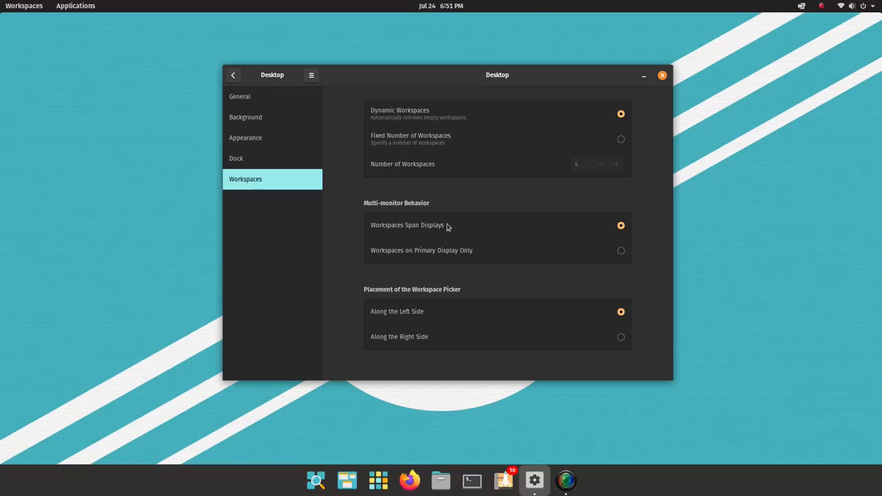
mouse_move(629, 262)
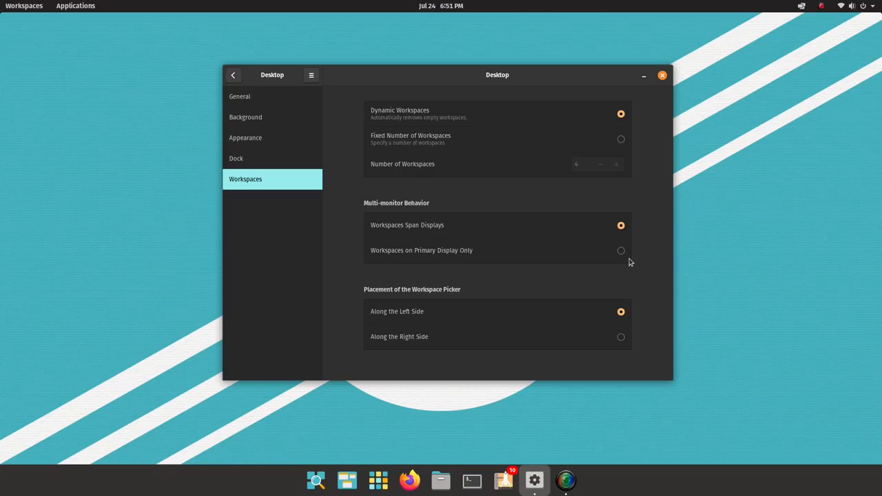
mouse_move(428, 302)
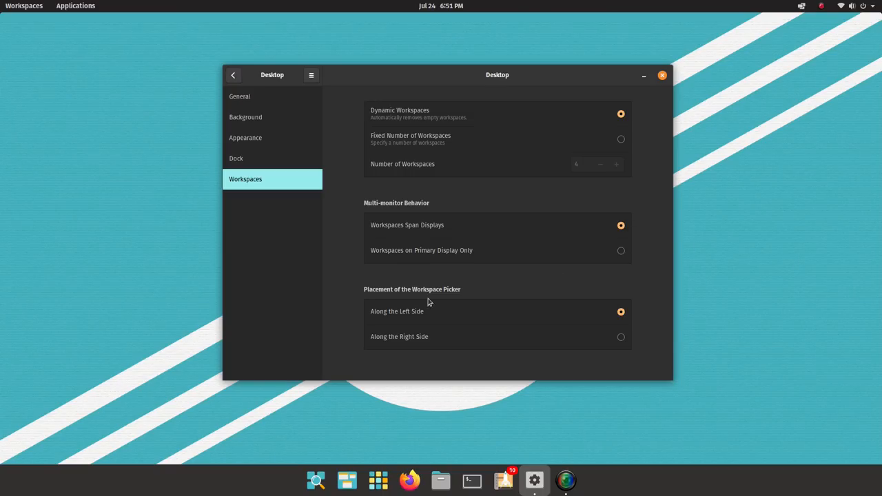
mouse_move(619, 344)
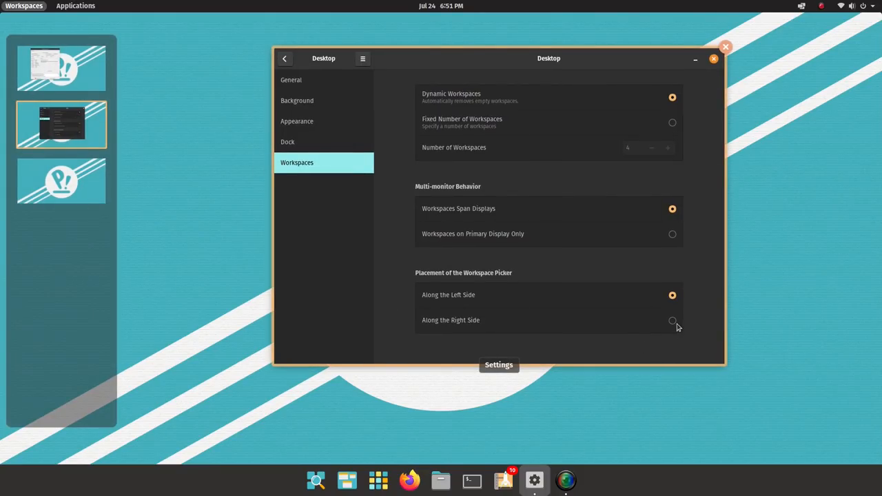
Place the workspace picker along the right side of the screen.
left_click(673, 319)
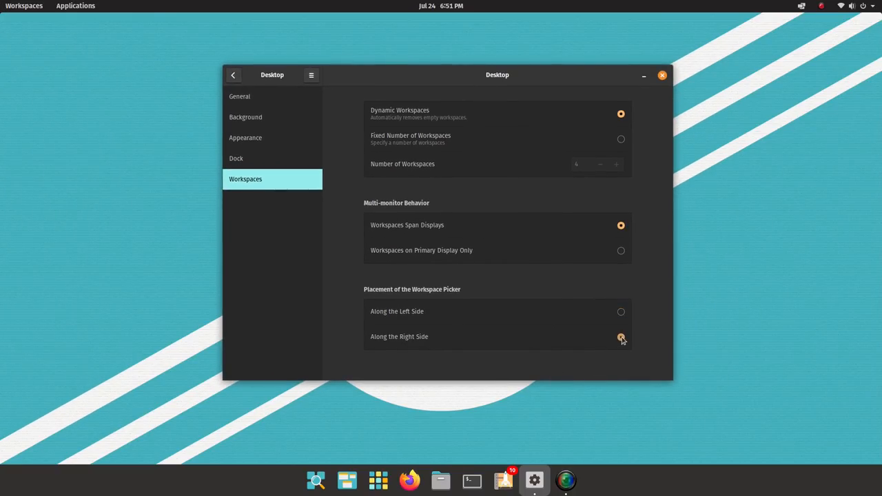
left_click(620, 336)
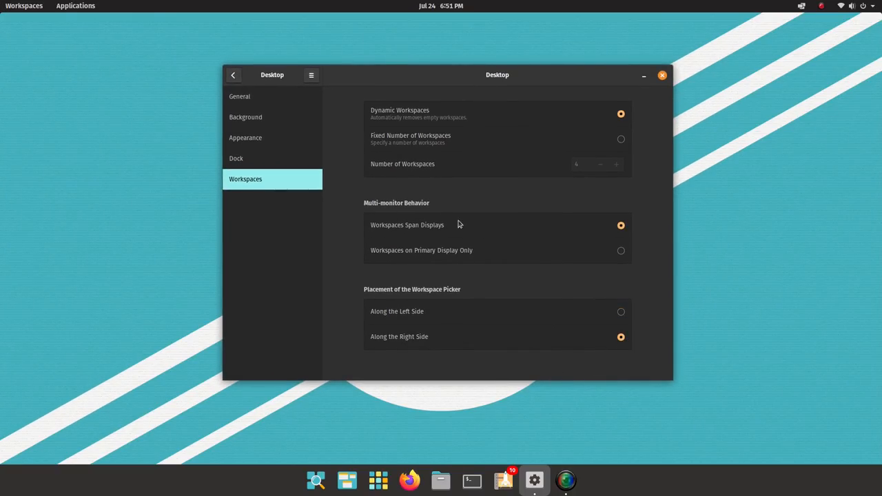
mouse_move(422, 214)
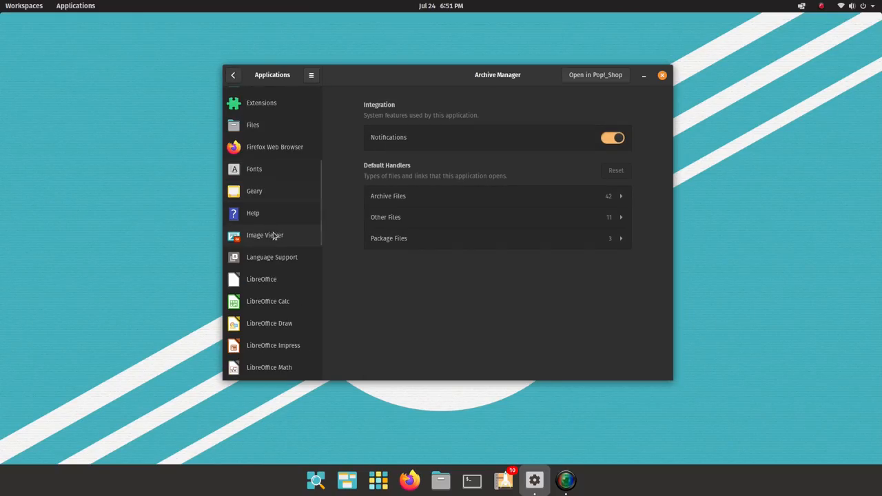
mouse_move(284, 153)
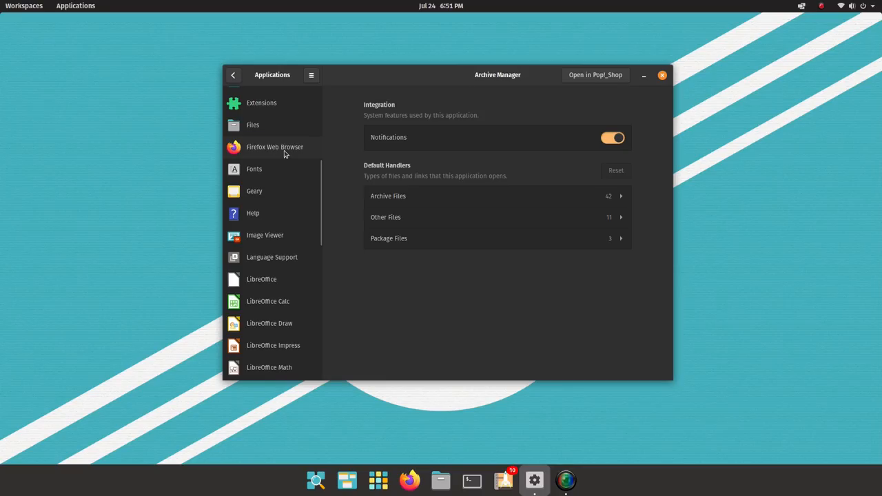
View Firefox's default handlers and the Thunderbolt and Location Services privacy pages, then go back to the main list.
left_click(233, 75)
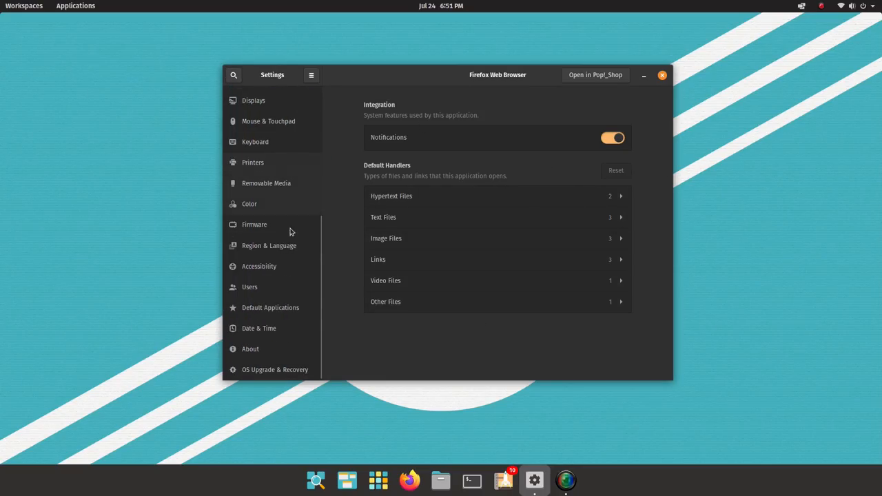
mouse_move(279, 204)
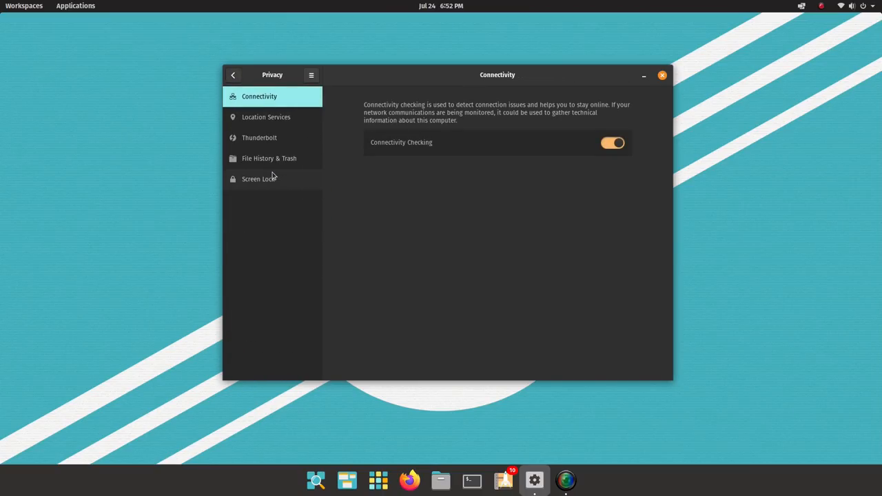
mouse_move(565, 132)
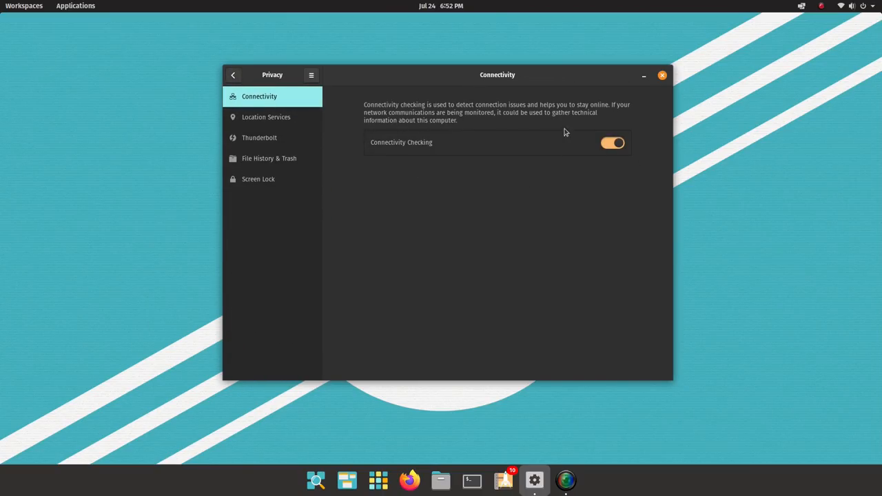
mouse_move(548, 117)
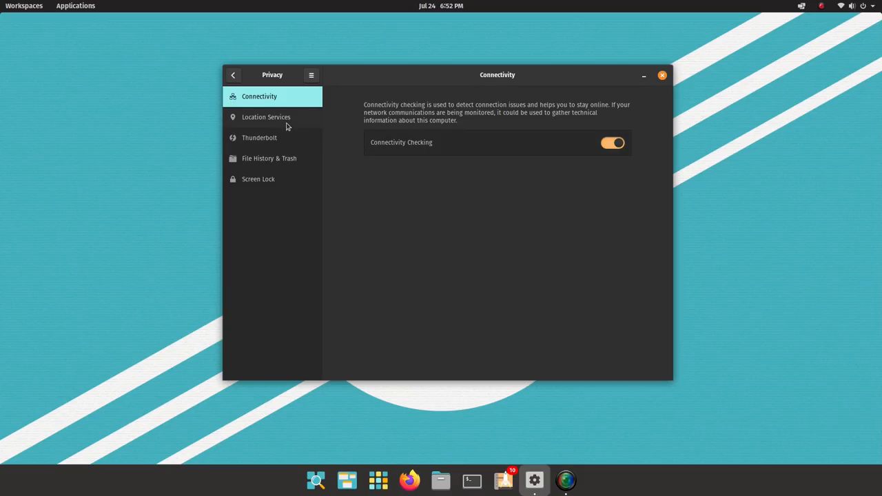
left_click(259, 138)
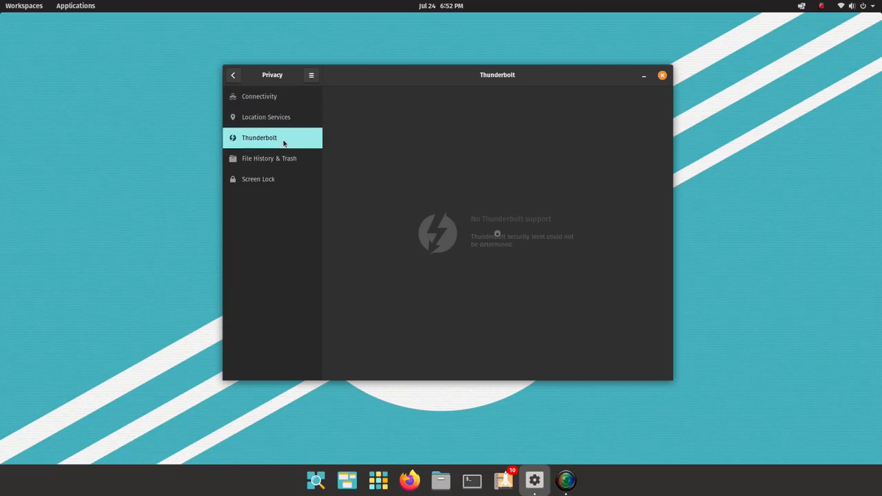
left_click(266, 116)
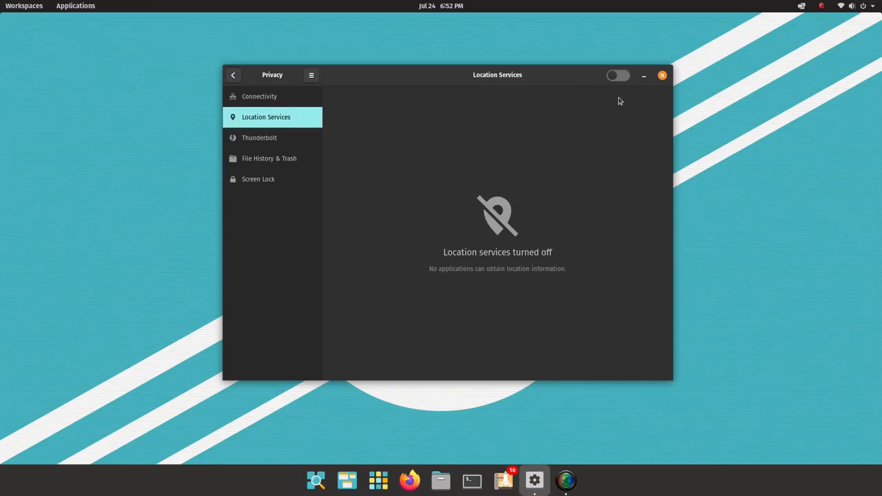
left_click(269, 157)
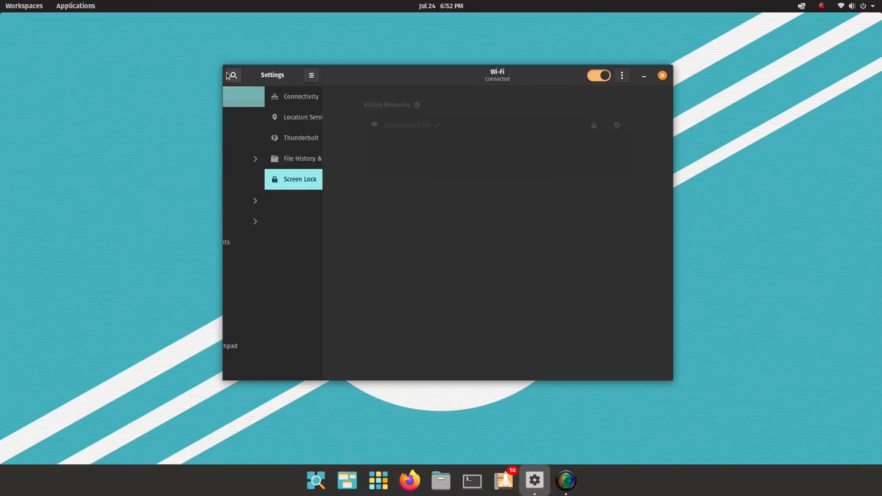
Browse the Online Accounts, Sharing, Sound and Power settings pages.
scroll("down", 3)
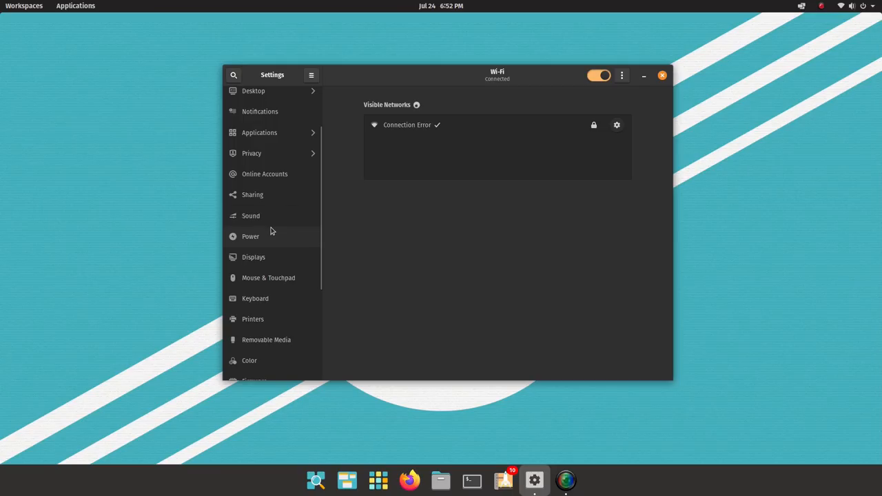
left_click(265, 173)
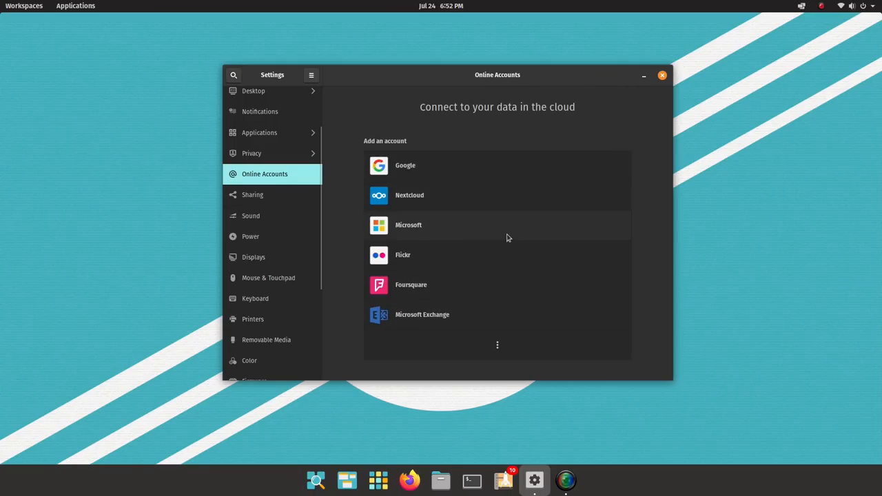
scroll("down", 3)
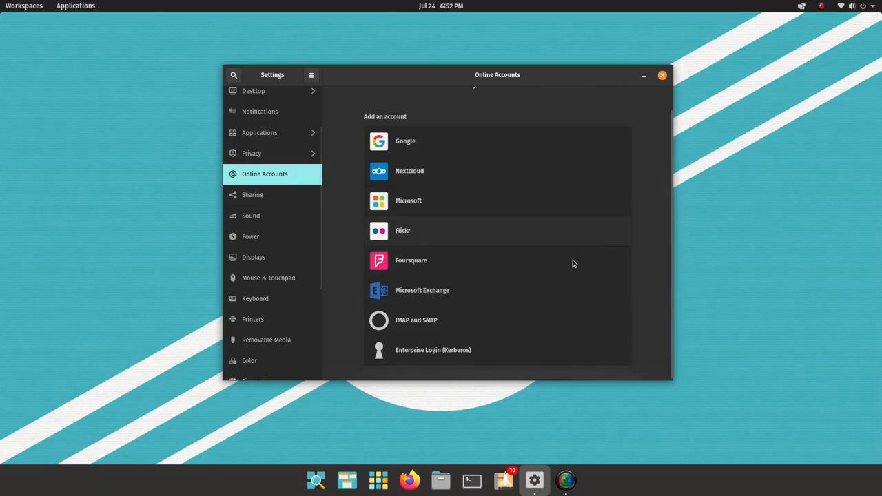
left_click(252, 194)
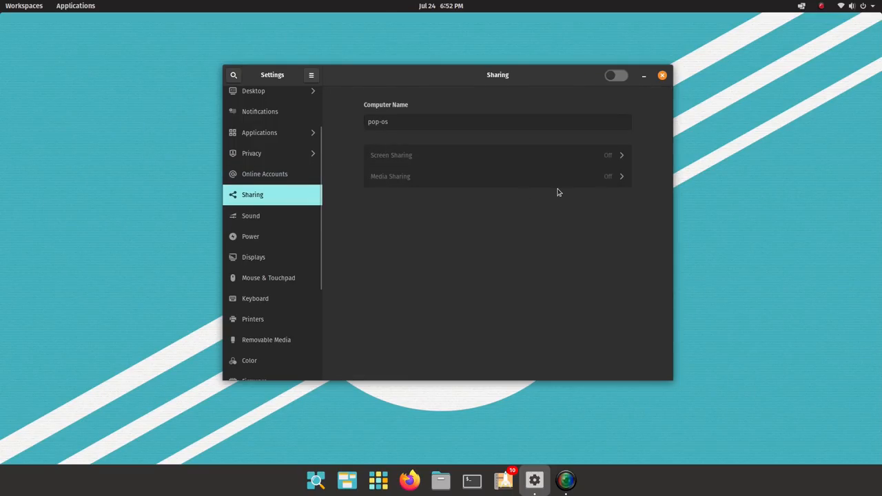
left_click(251, 215)
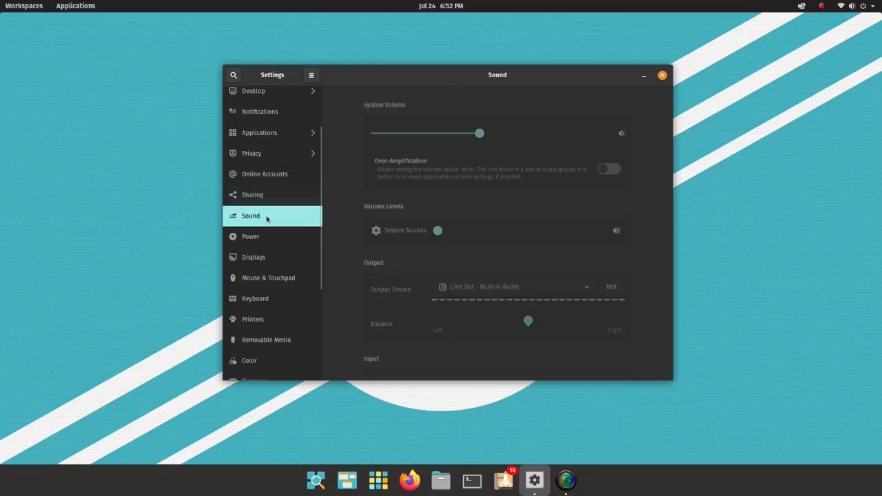
scroll("down", 3)
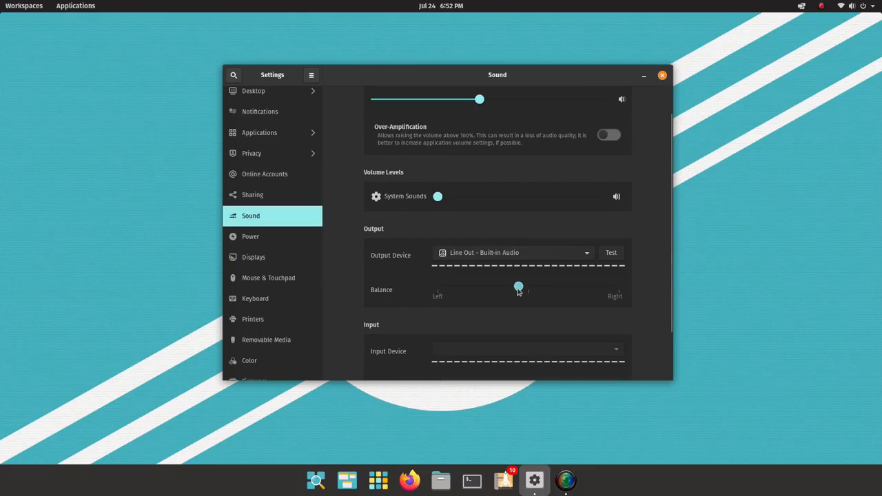
left_click(250, 237)
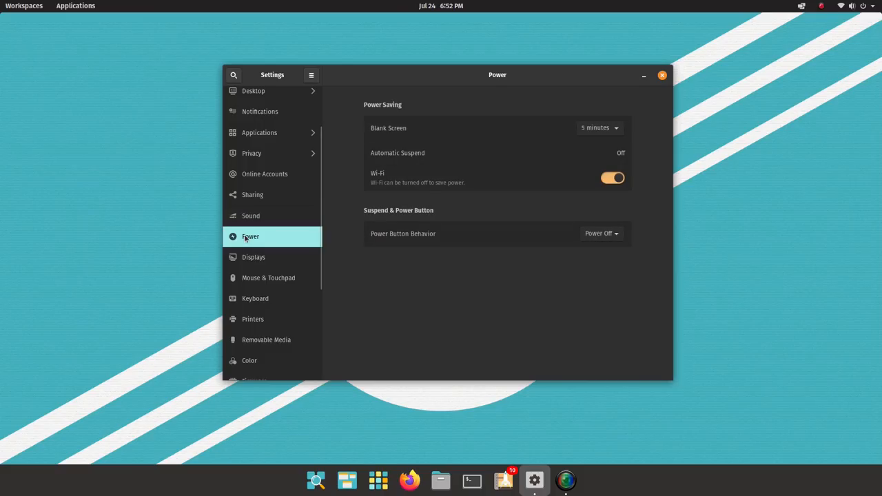
mouse_move(274, 268)
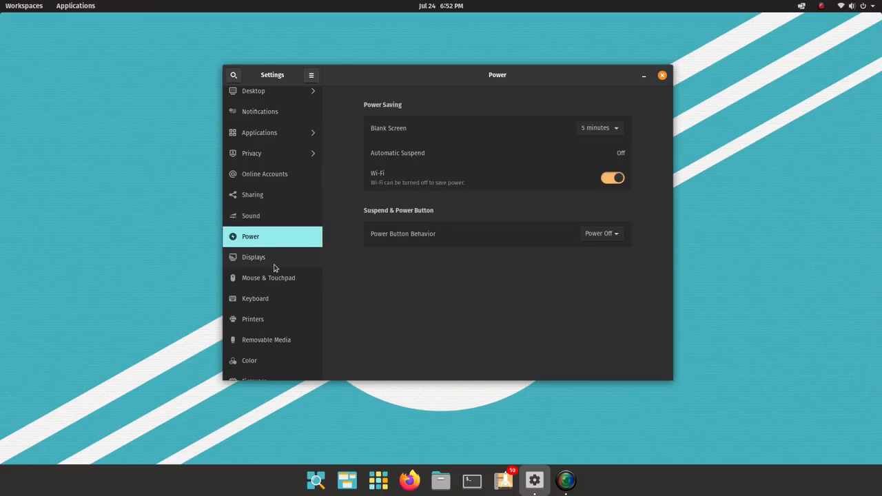
Open Displays with the Samsung monitor's resolution settings, then Mouse & Touchpad.
left_click(254, 258)
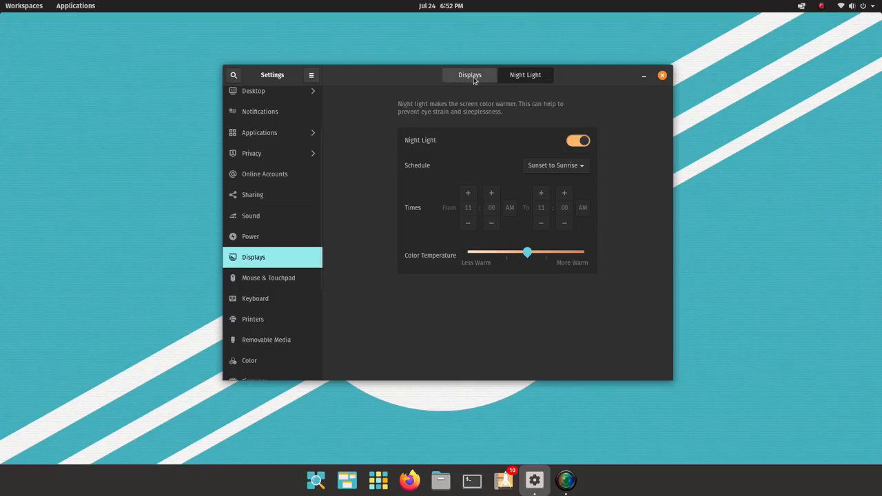
left_click(469, 75)
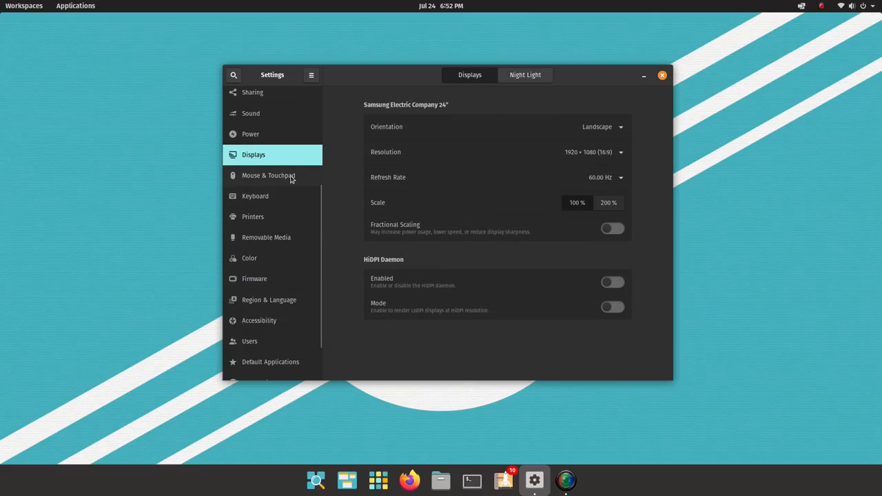
left_click(268, 175)
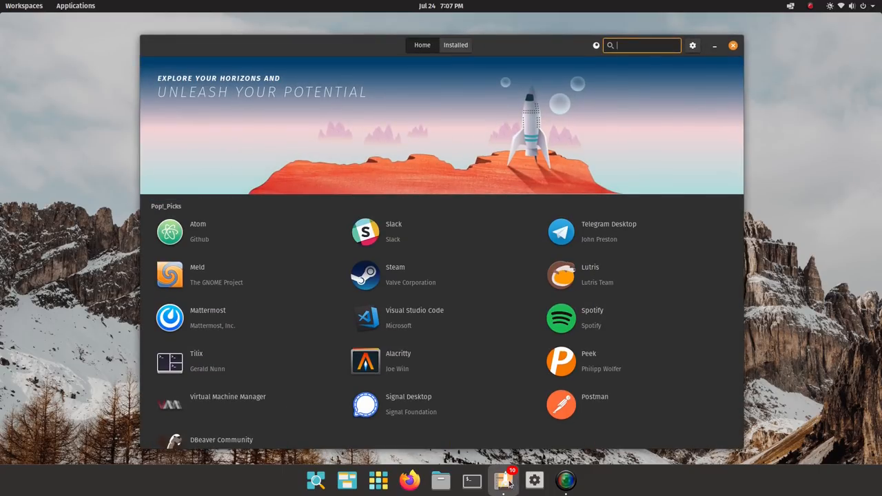
mouse_move(521, 290)
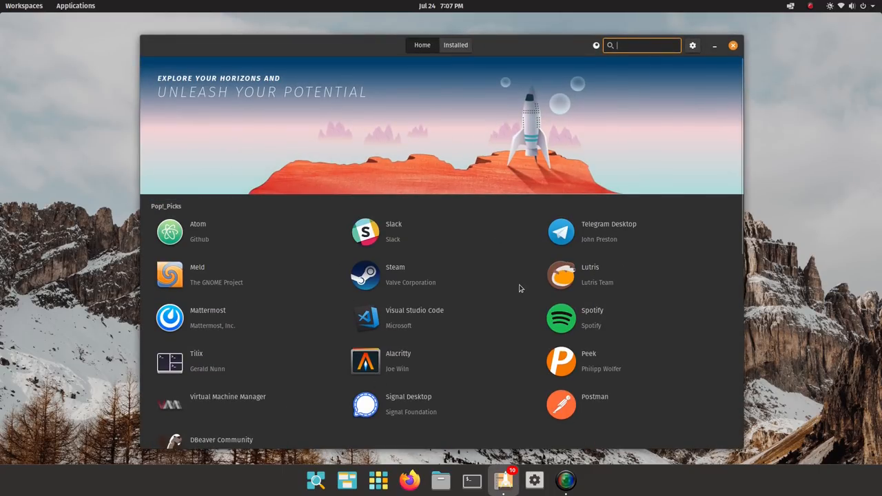
mouse_move(251, 228)
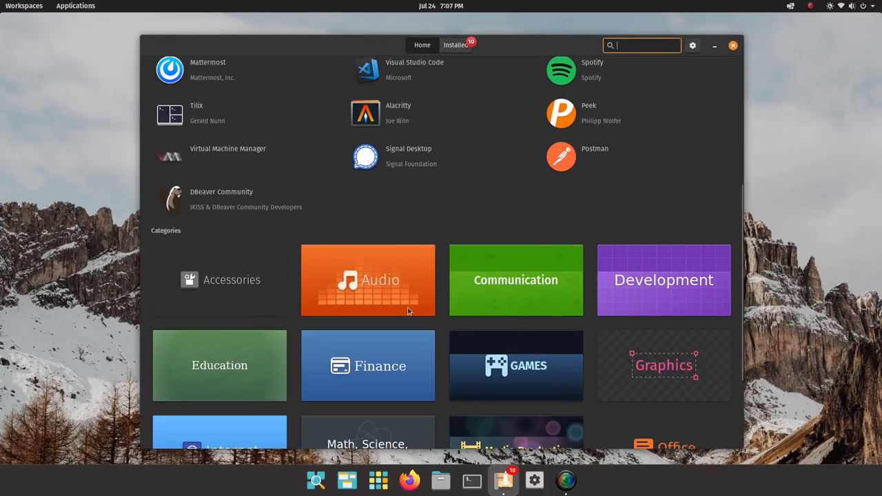
Search the Pop!_Shop catalogue for 'vlc'.
scroll("down", 3)
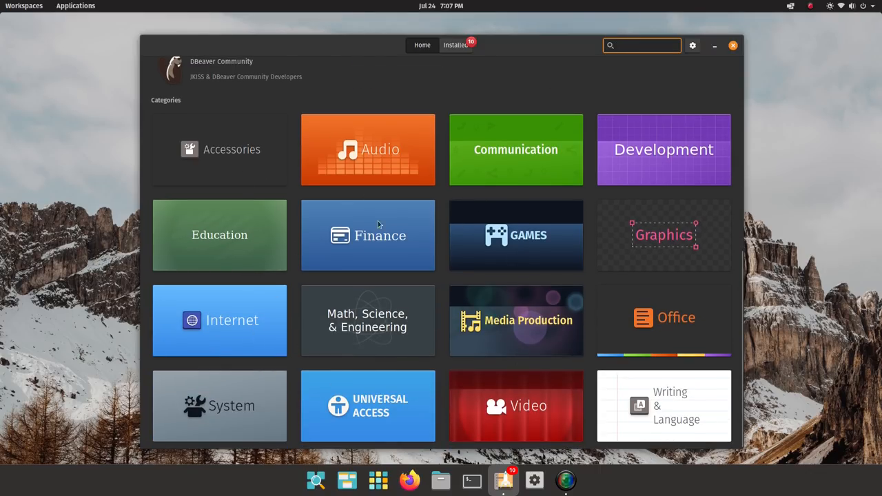
left_click(641, 45)
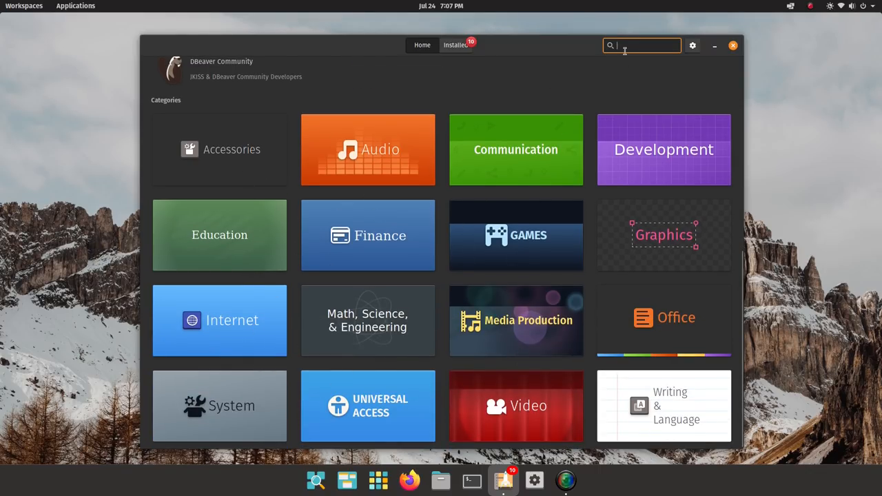
type("vlc")
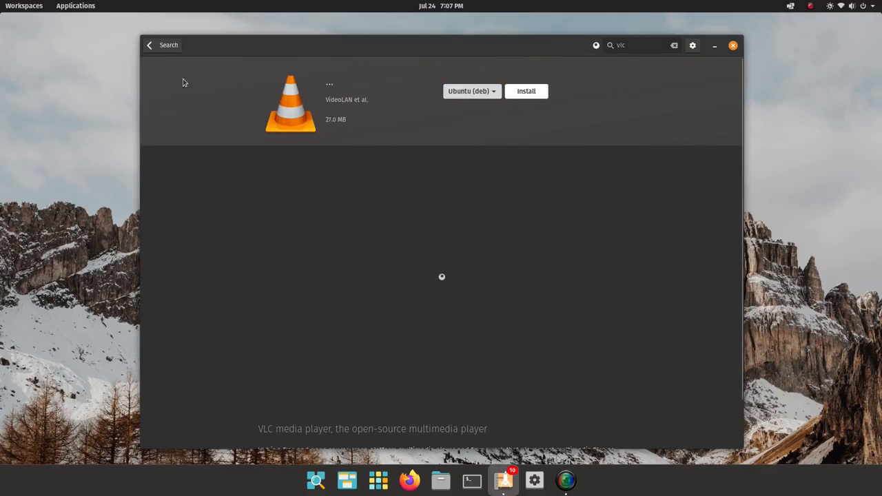
Switch VLC's package source to Flathub, then return to the search results.
left_click(471, 91)
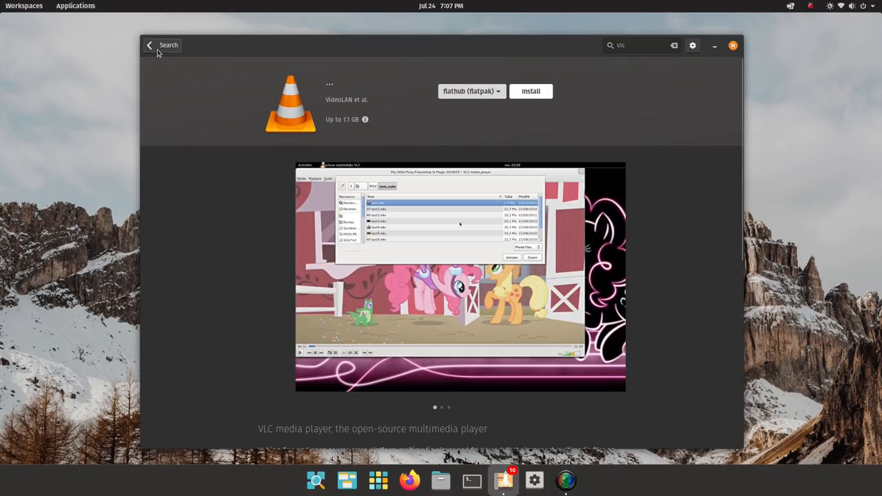
left_click(149, 44)
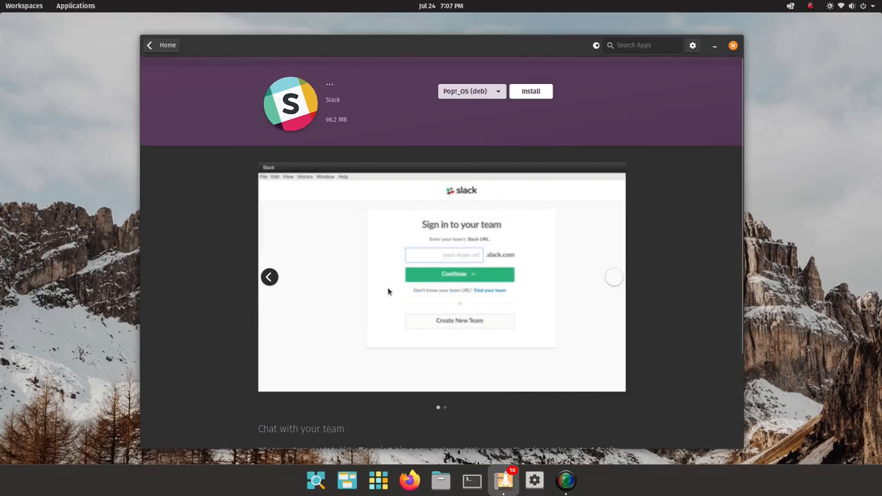
scroll("down", 3)
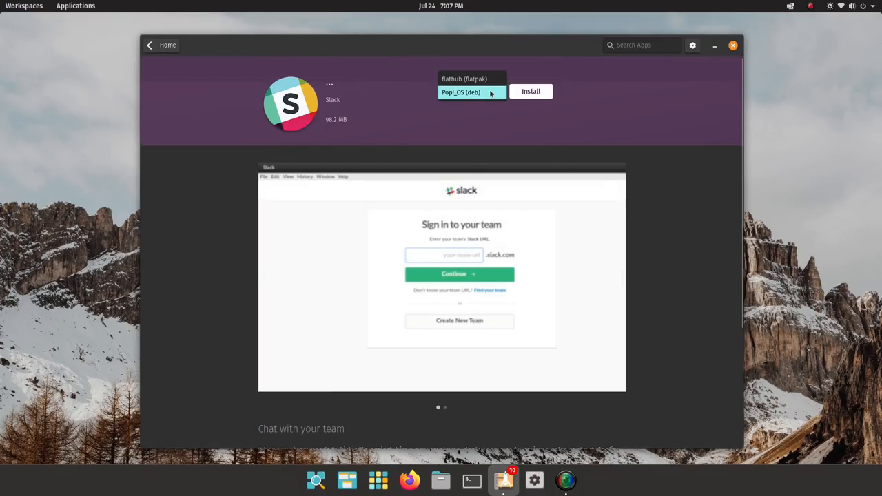
Switch Slack to its Flathub (flatpak) source, then bring up the Audio category's app list.
left_click(463, 78)
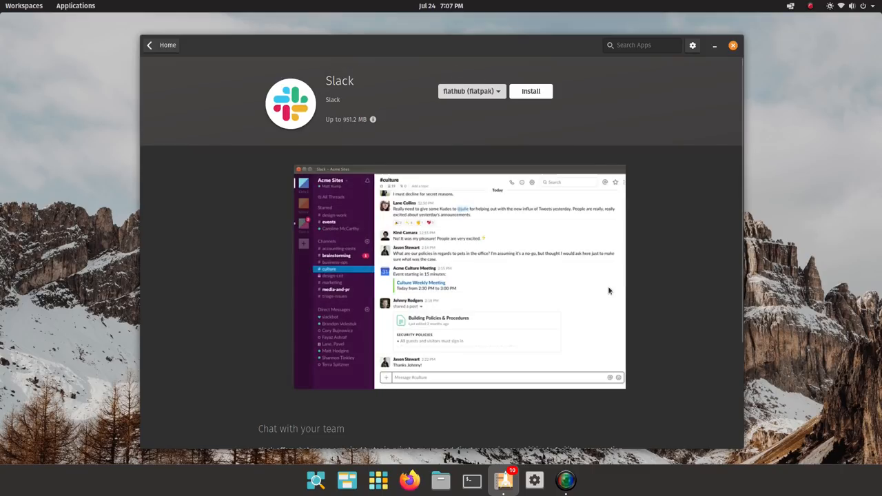
scroll("down", 3)
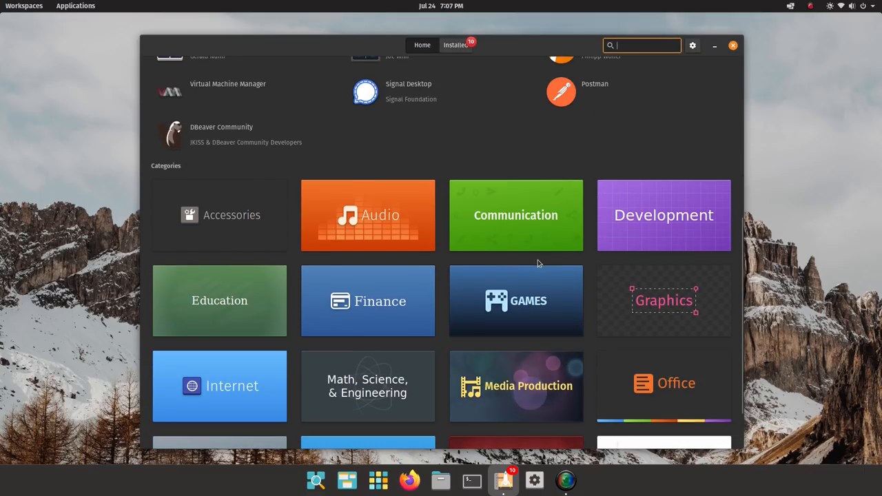
mouse_move(204, 204)
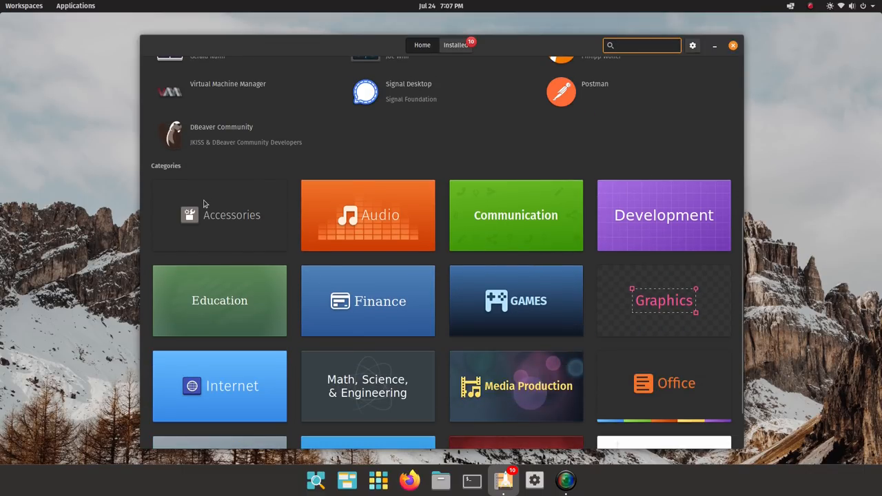
scroll("down", 3)
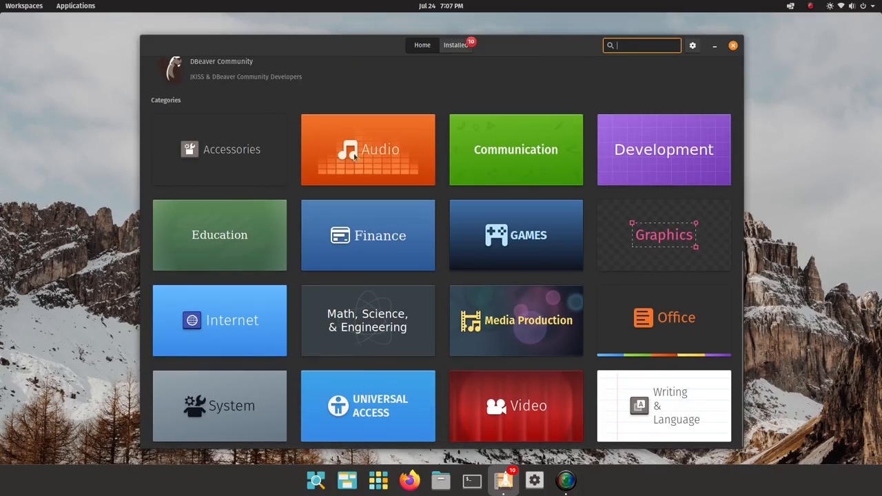
left_click(367, 148)
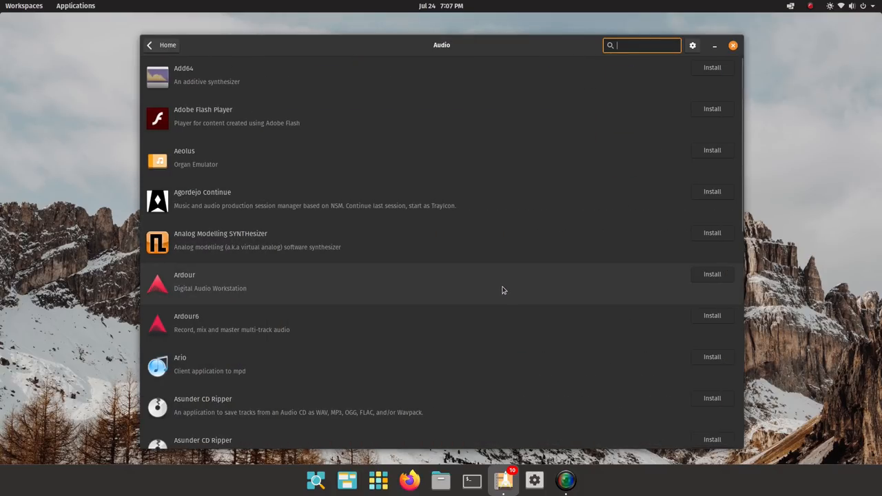
mouse_move(237, 203)
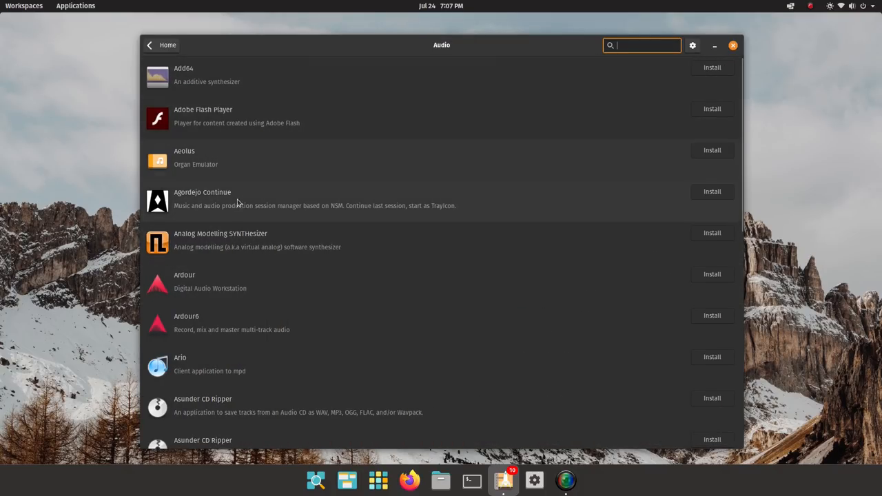
View Audacity's detail page from the Audio list, then return to the store home with its categories.
scroll("down", 3)
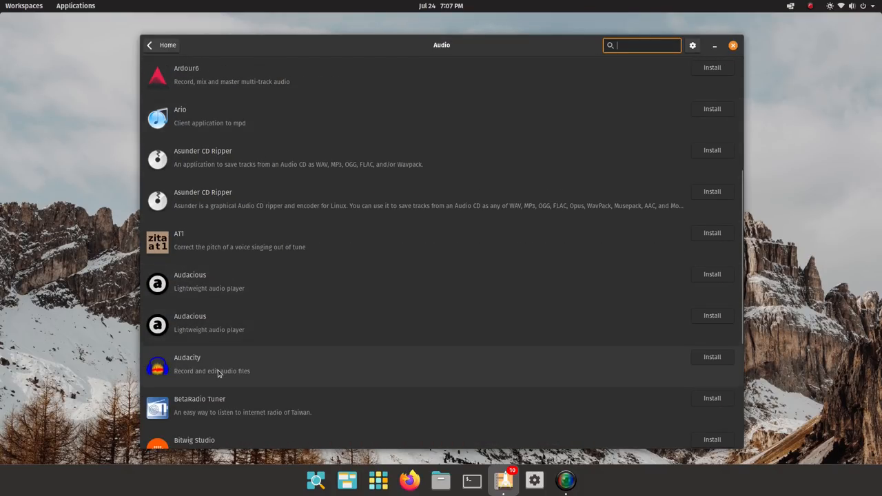
left_click(188, 364)
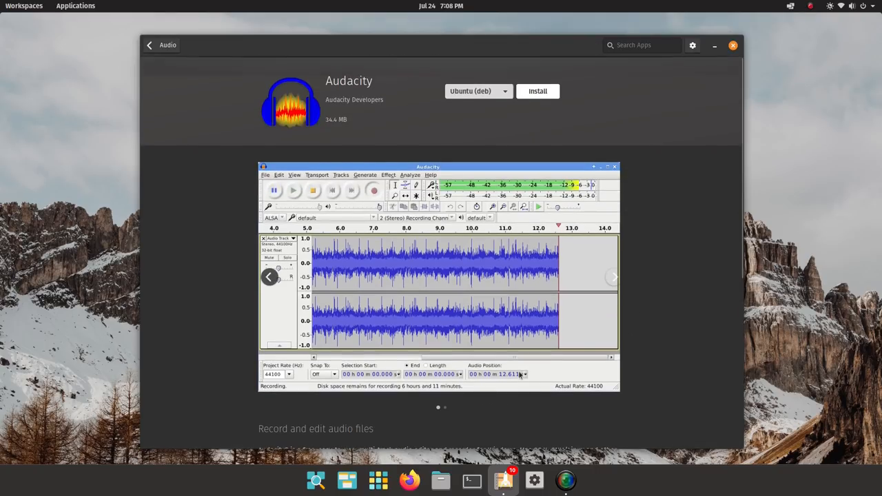
left_click(149, 44)
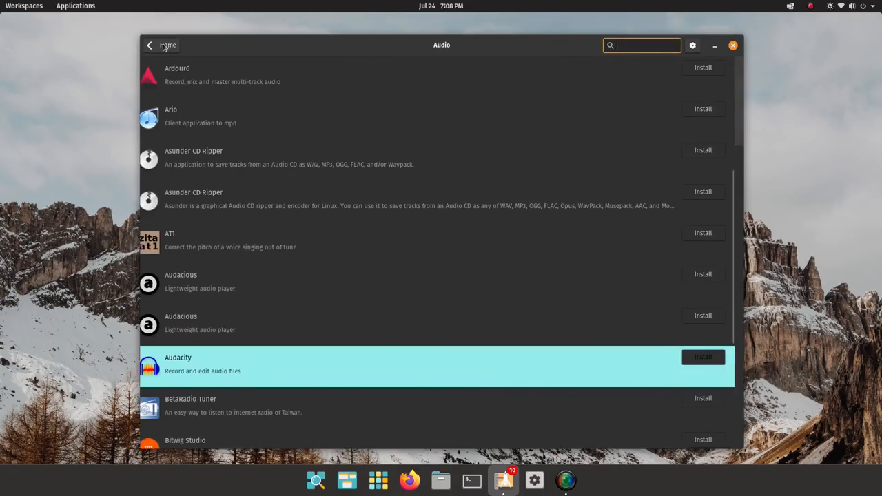
scroll("down", 3)
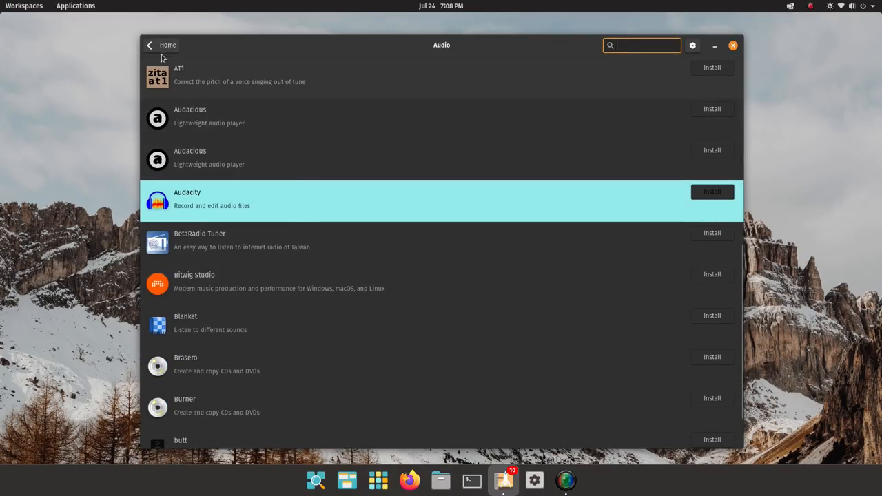
left_click(168, 44)
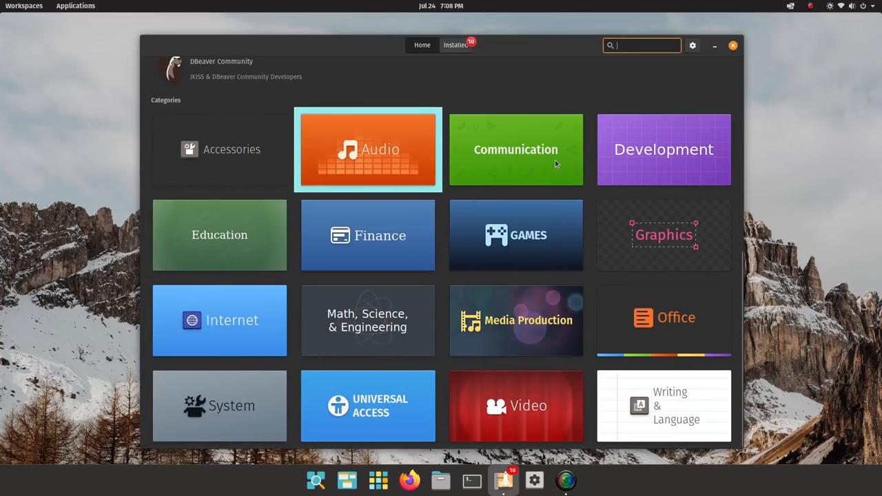
mouse_move(657, 136)
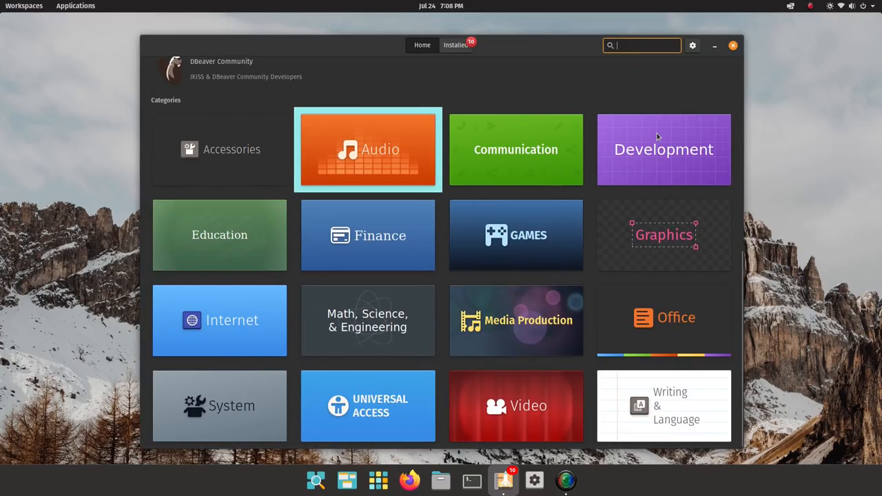
left_click(663, 149)
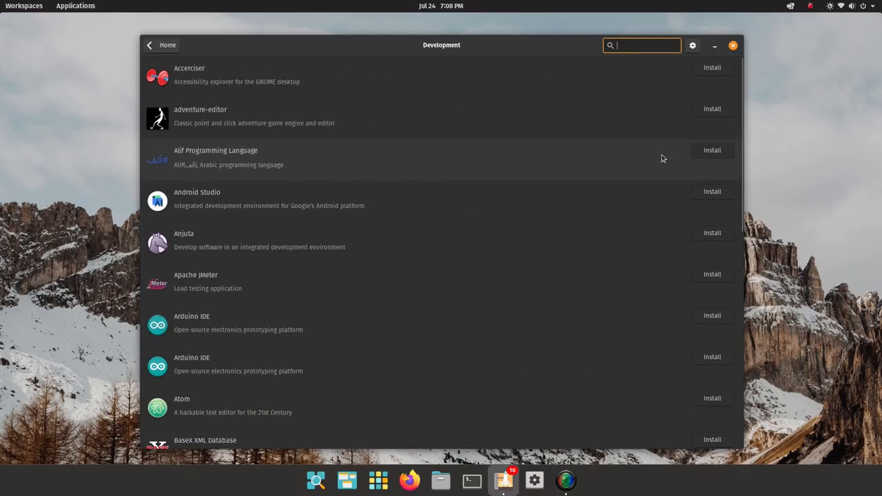
mouse_move(256, 247)
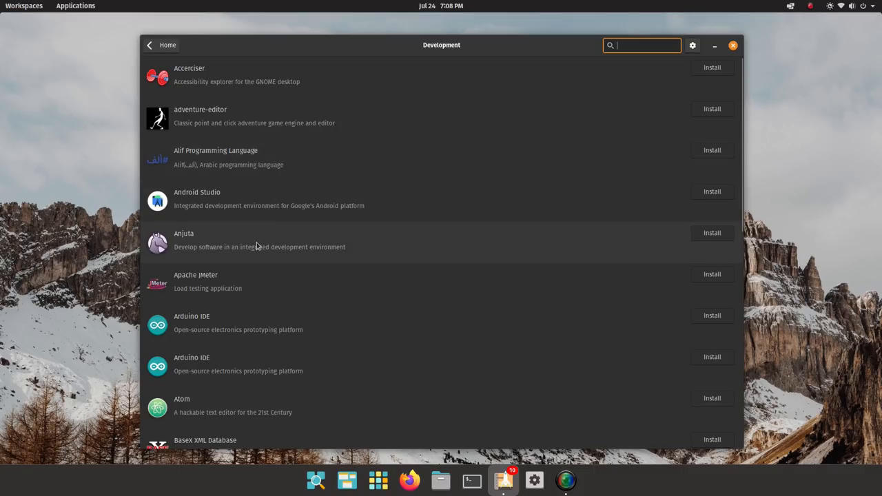
mouse_move(242, 210)
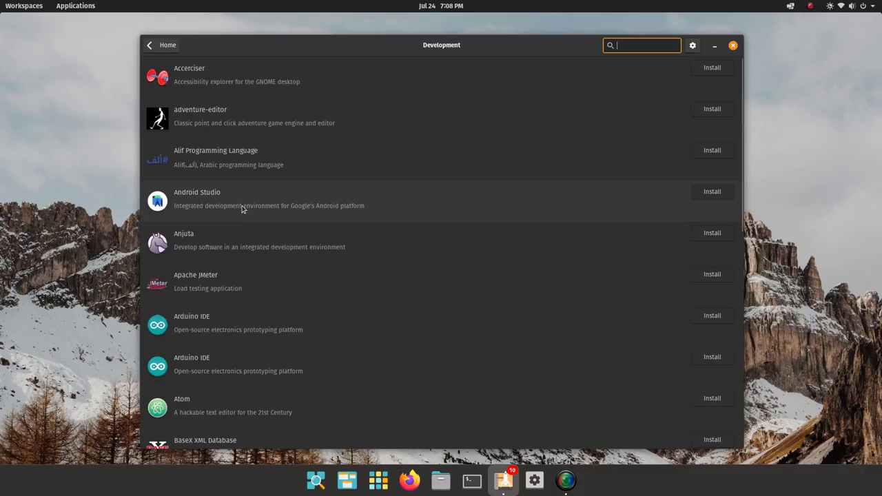
left_click(163, 44)
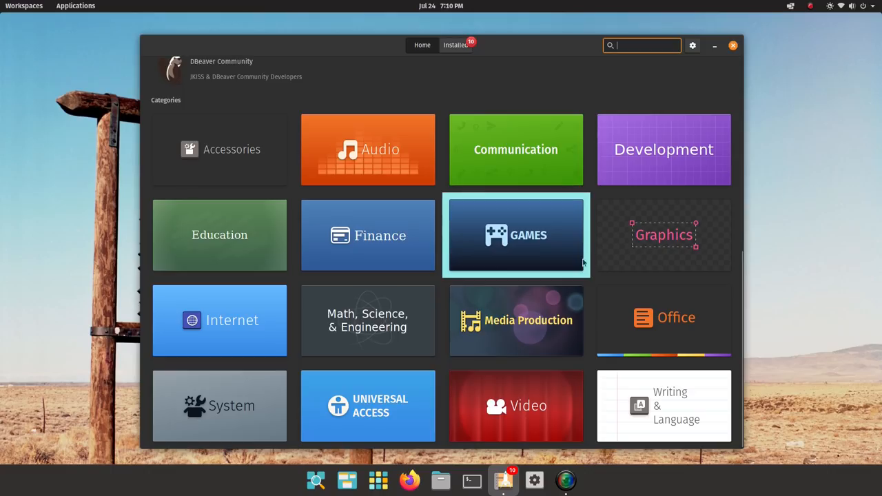
Browse up and down the Games category's list of games.
left_click(516, 234)
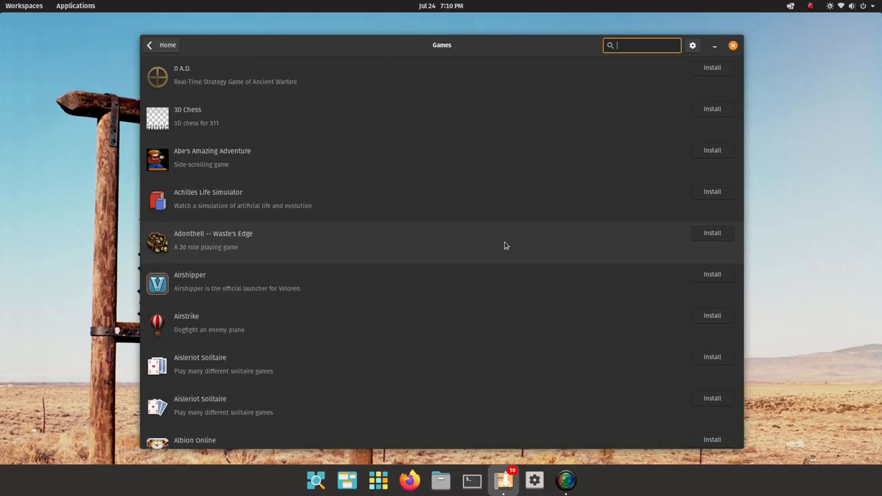
scroll("down", 3)
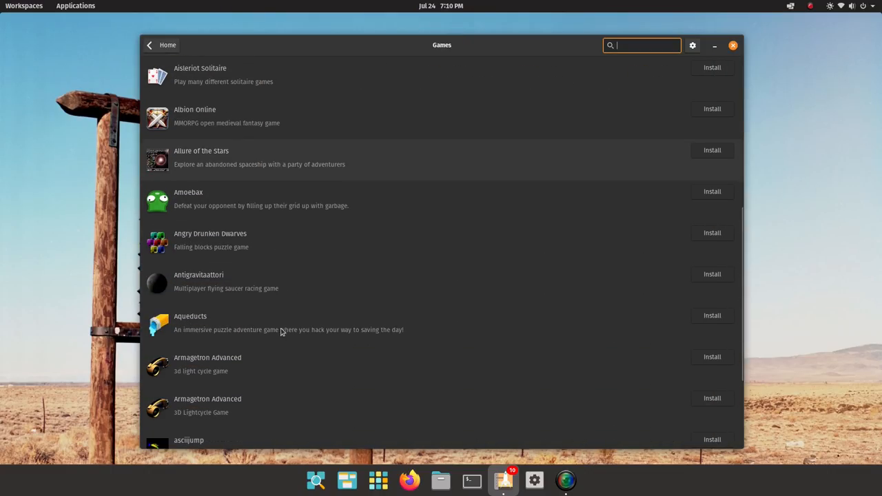
scroll("up", 3)
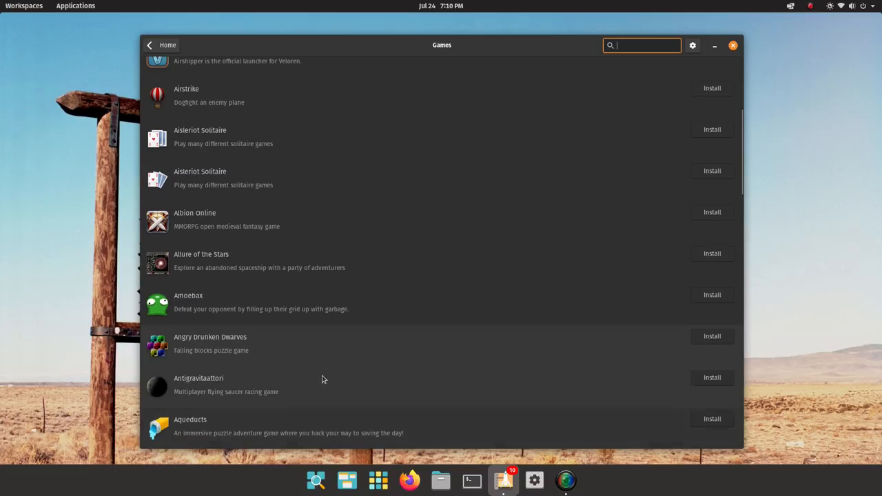
scroll("up", 3)
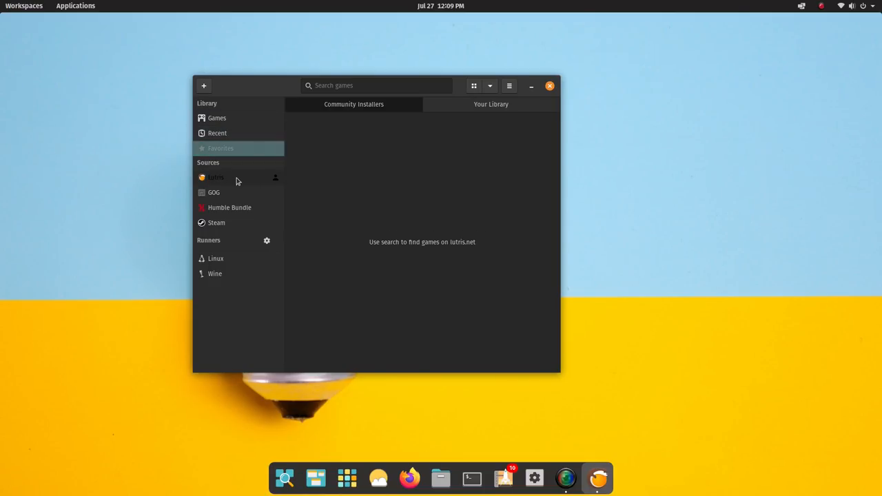
Search Lutris community installers for 'witcher' and choose The Witcher 3: Wild Hunt.
left_click(215, 176)
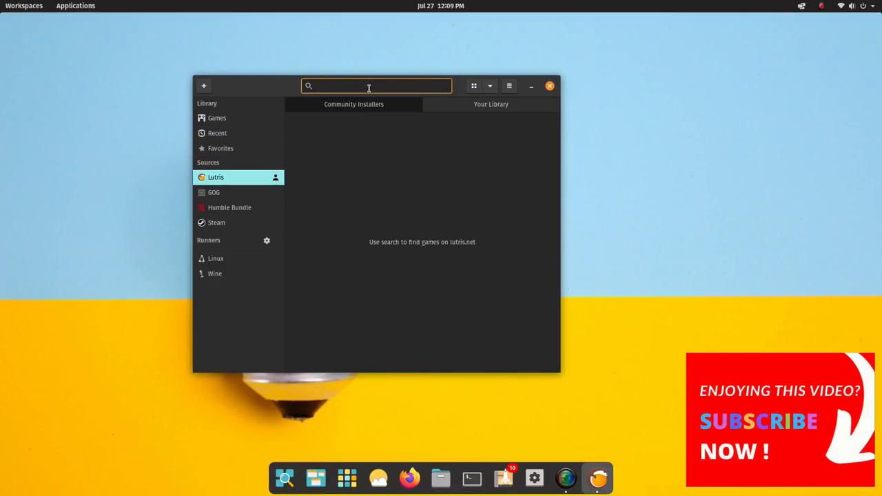
type("witcher")
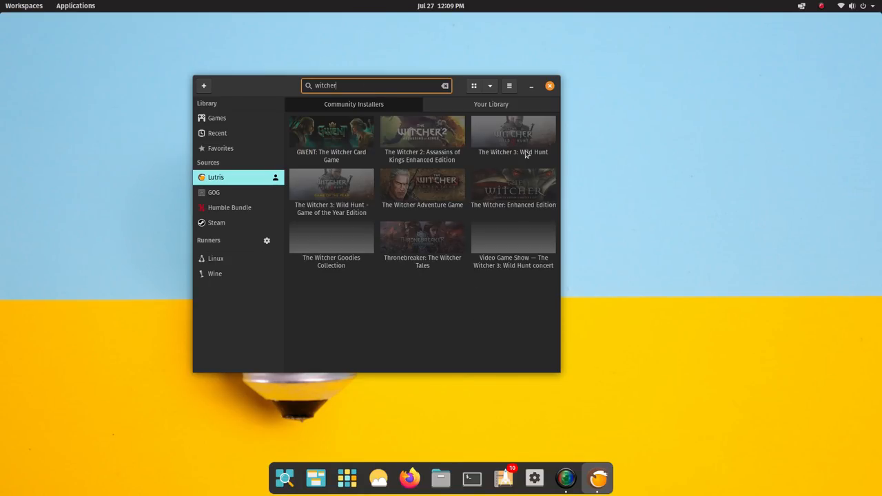
left_click(331, 135)
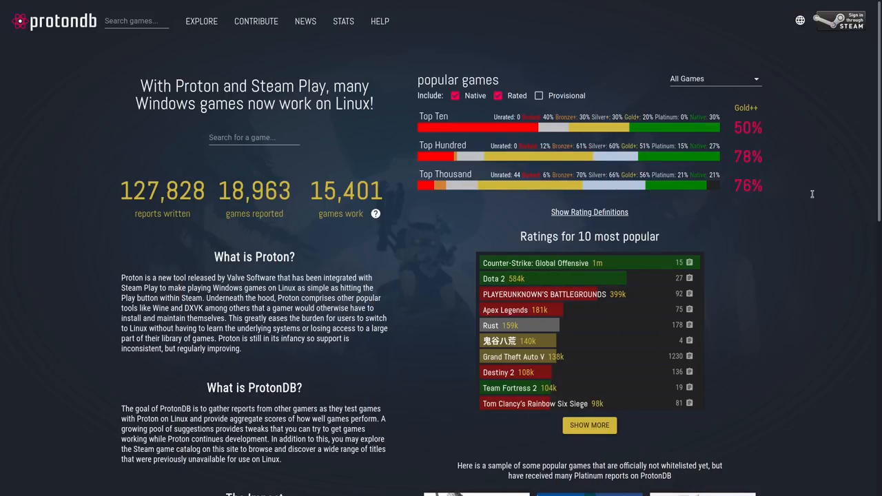
Browse the ProtonDB home page's overview and game samples.
scroll("down", 3)
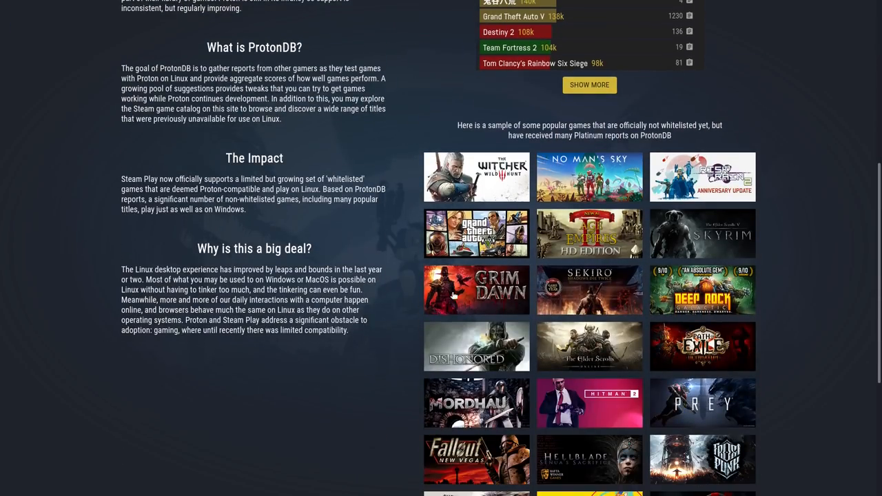
scroll("down", 3)
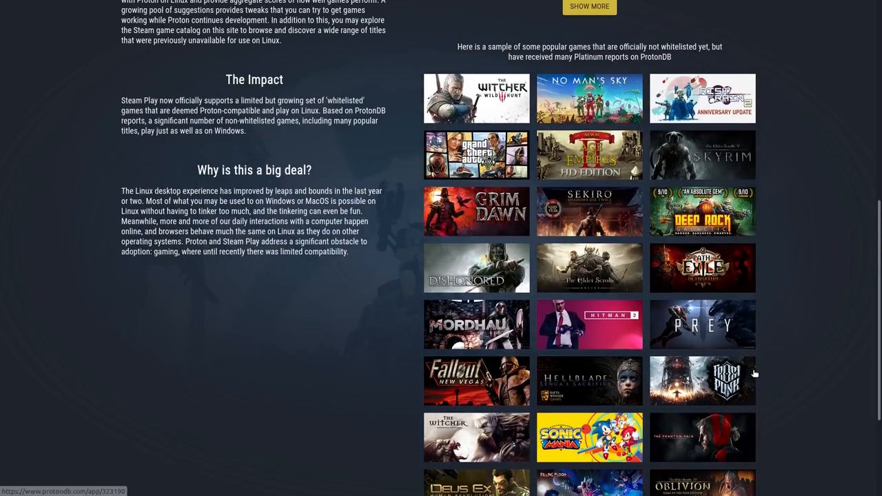
scroll("up", 3)
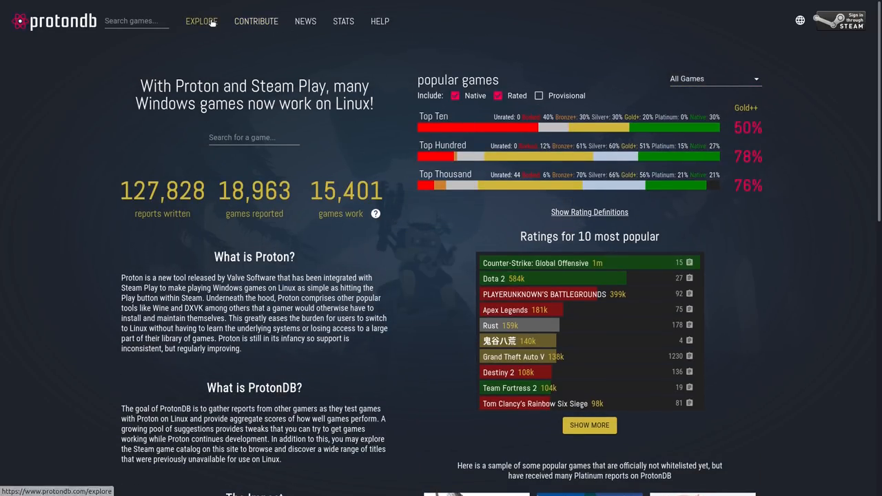
View the Explore listing of recently improved games sorted by ProtonDB rating.
left_click(201, 21)
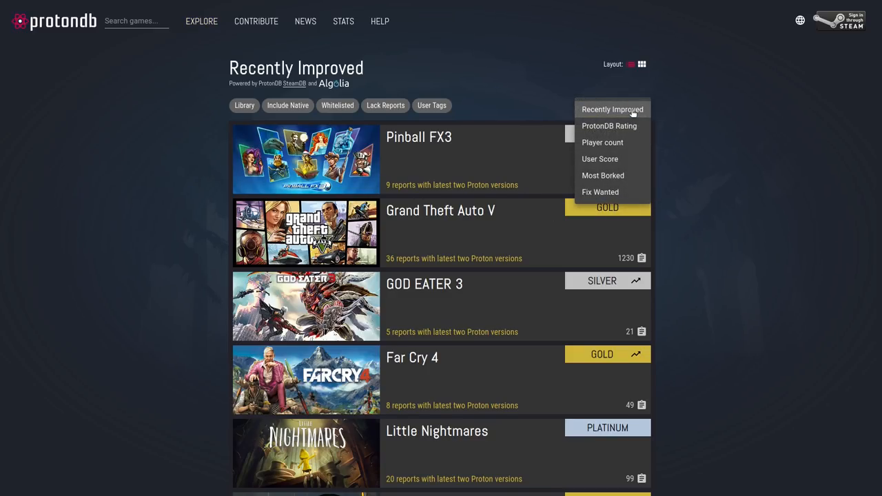
mouse_move(629, 130)
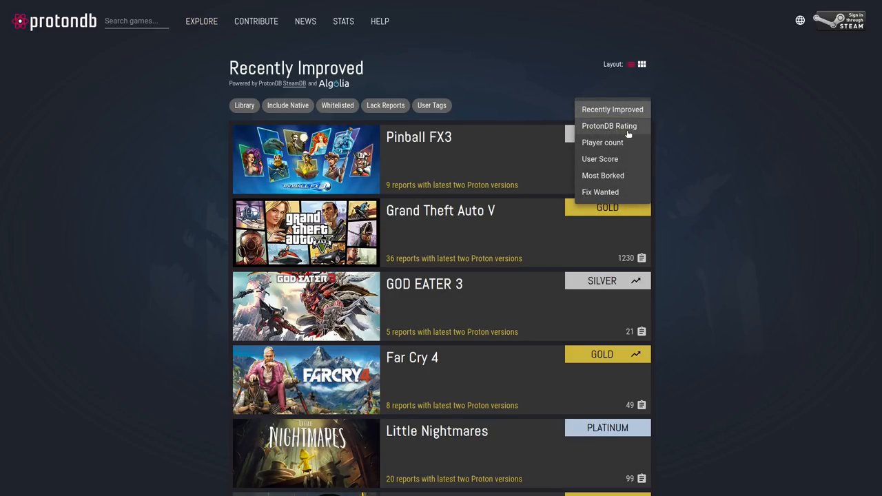
left_click(599, 159)
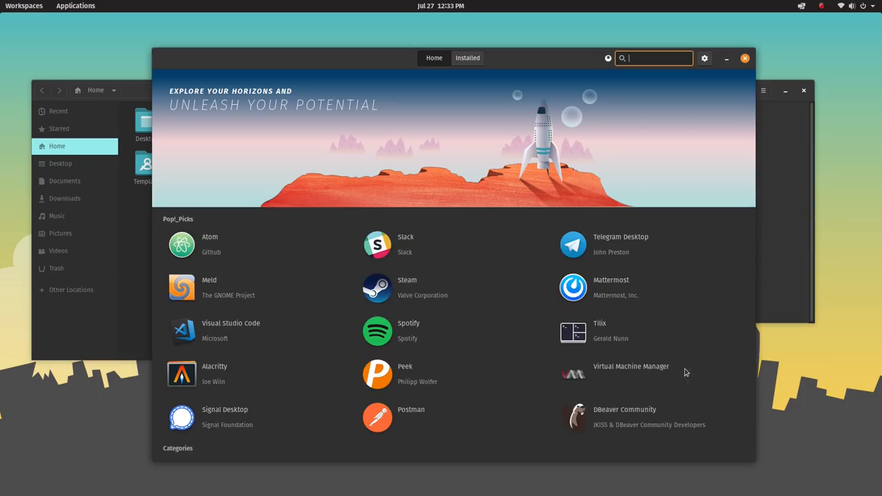
Auto-tile the terminal, Pop!_Shop and Files windows, search apps in the launcher, then switch to Firefox.
left_click(802, 6)
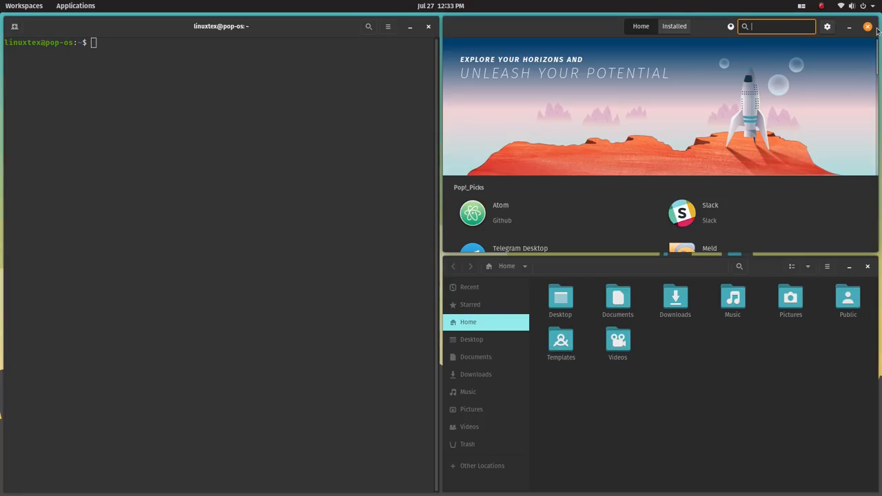
left_click(868, 26)
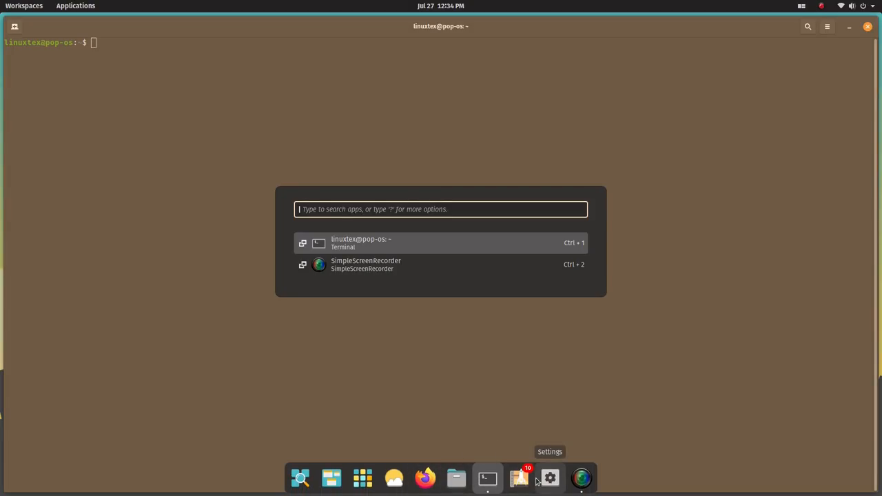
left_click(549, 477)
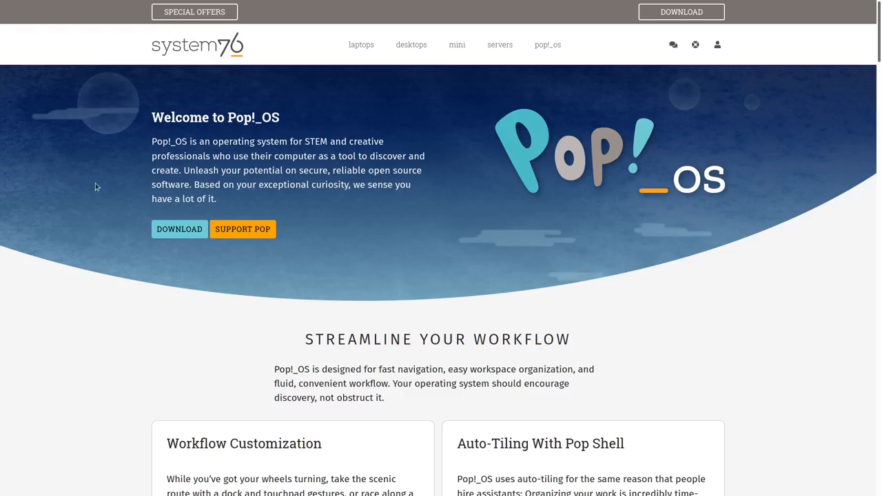
Bring up the Pop!_OS 21.04 download dialog with requirements, file sizes and checksums.
left_click(179, 229)
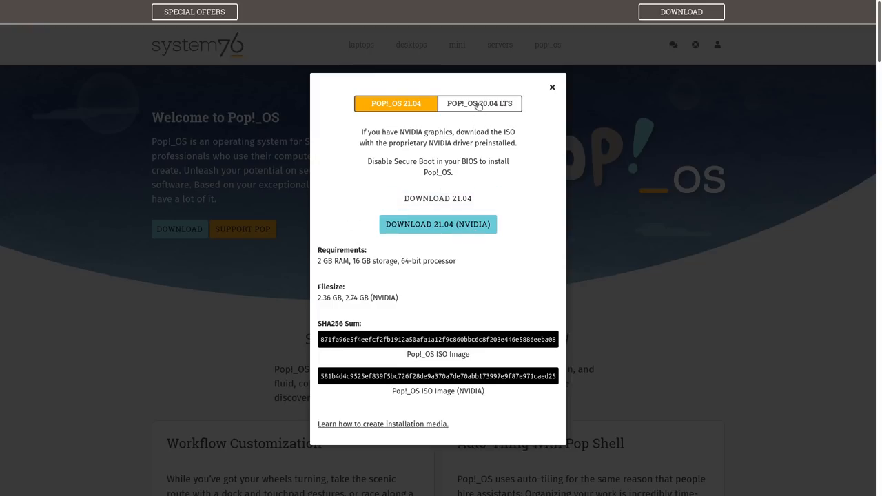
left_click(479, 102)
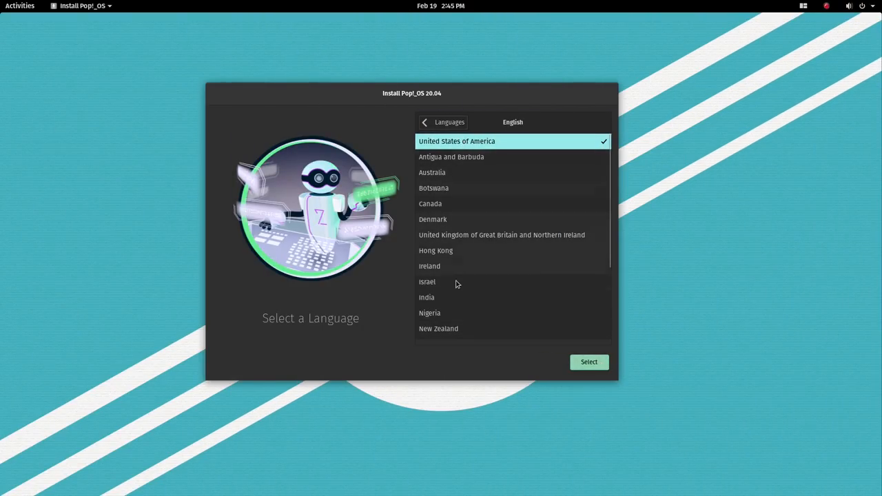
Choose an English country region in the installer's Select a Language step.
left_click(589, 361)
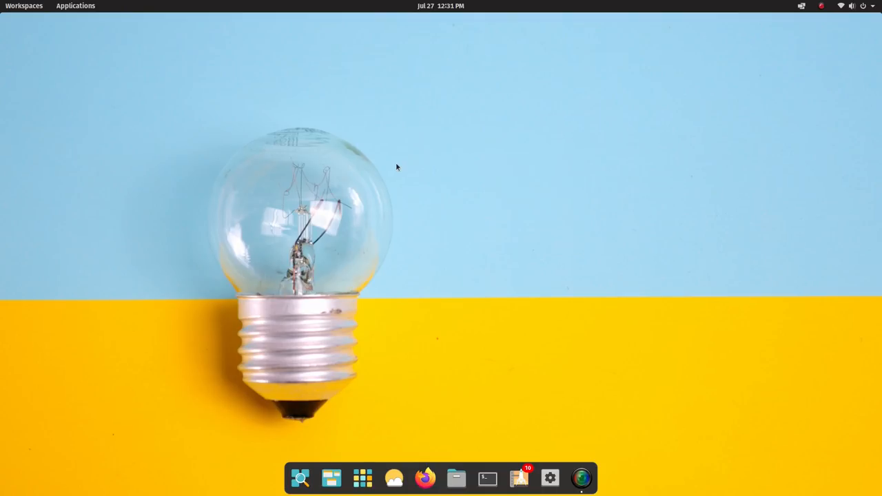
From Settings' Background page, try the star trails and snowy mountain wallpapers and view the desktop.
left_click(550, 477)
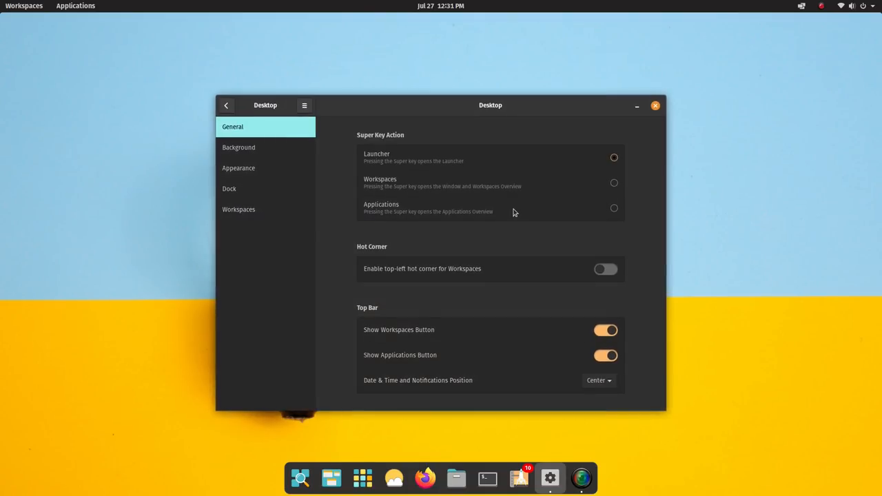
left_click(238, 147)
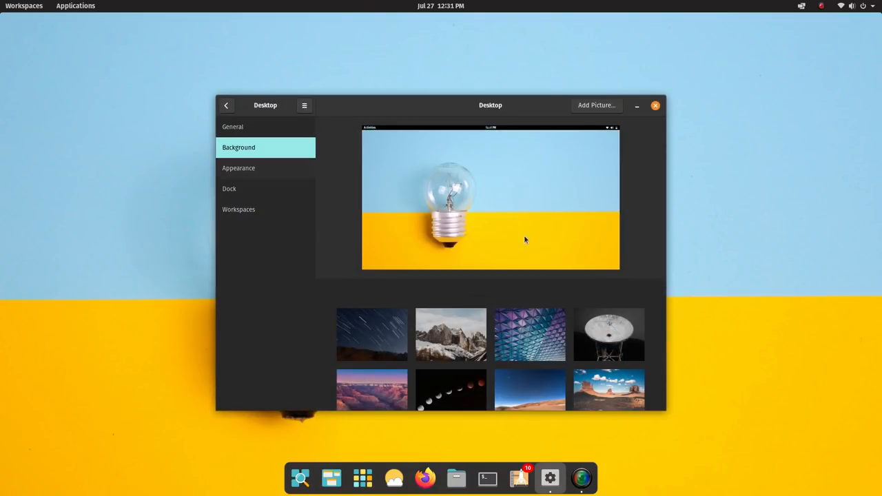
left_click(373, 335)
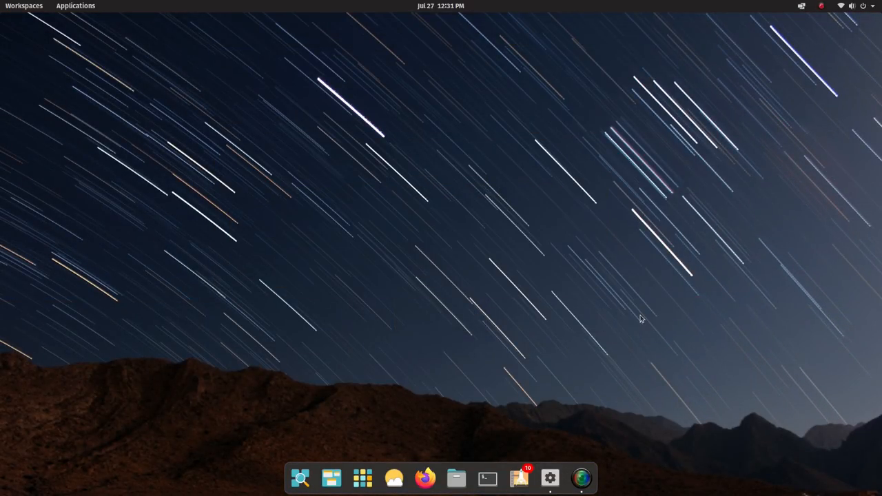
left_click(548, 477)
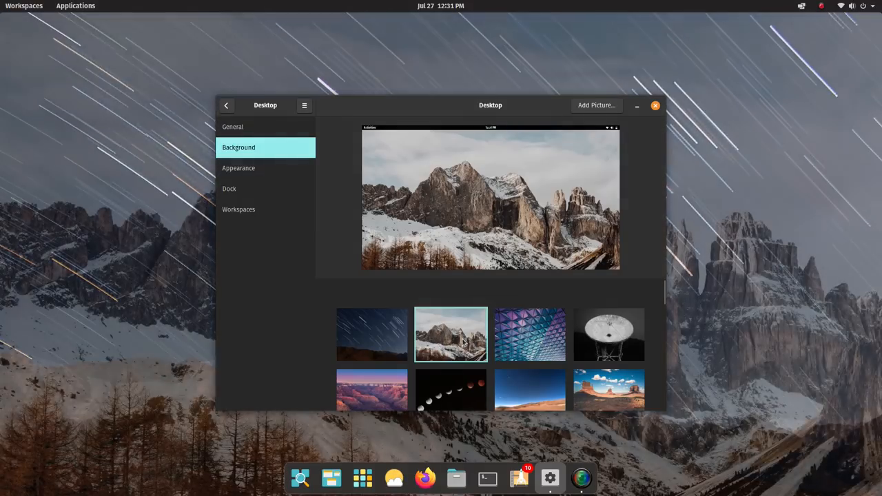
left_click(655, 104)
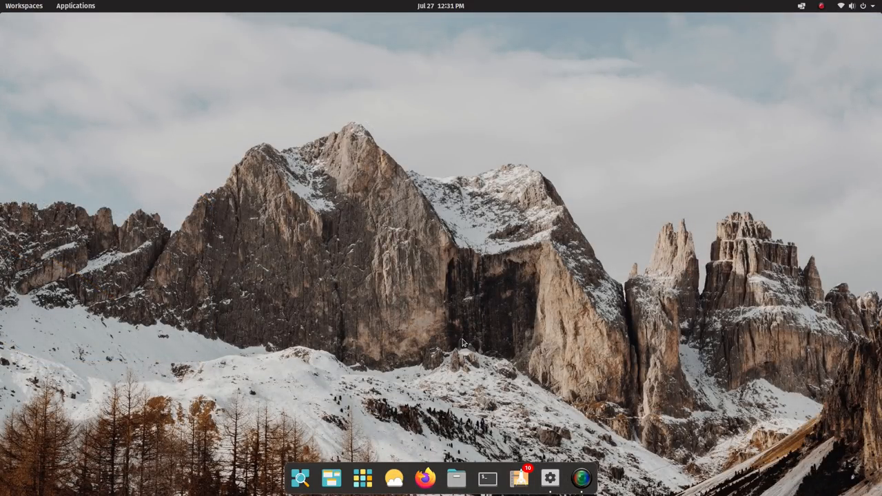
left_click(549, 477)
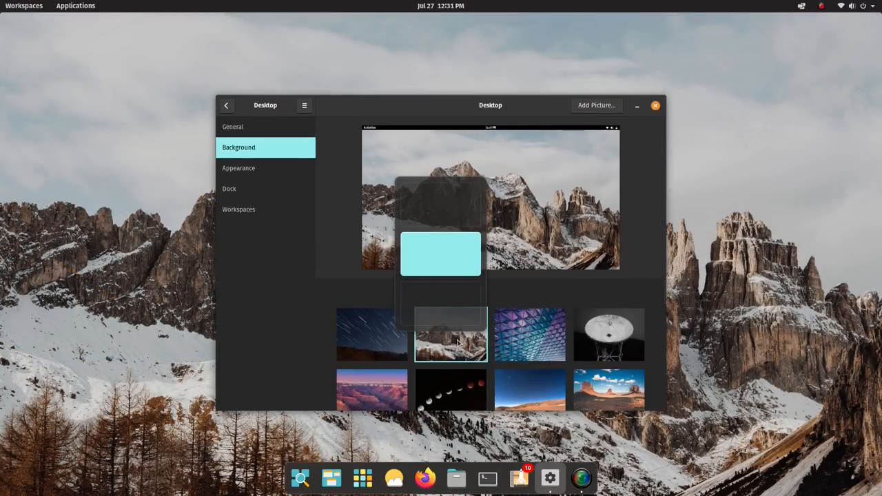
Try the geometric, canyon, COSMIC starfield and hexagon wallpapers, ending with the robot city skyline.
left_click(530, 336)
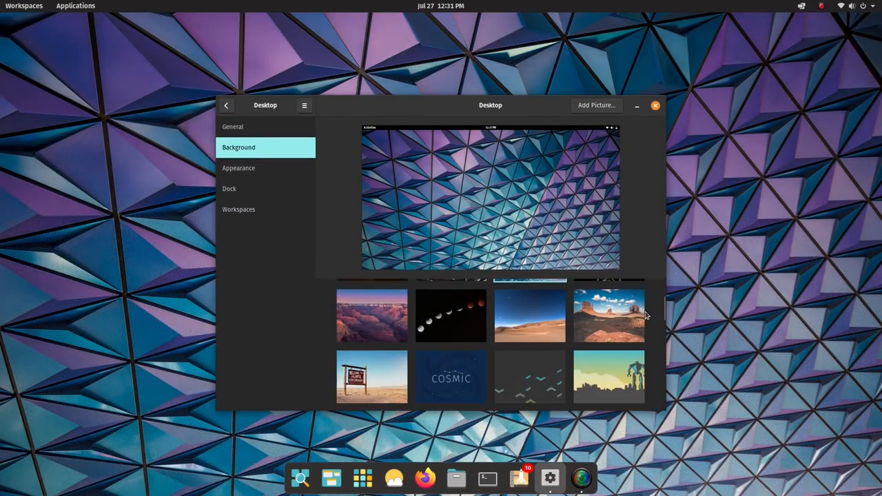
left_click(372, 314)
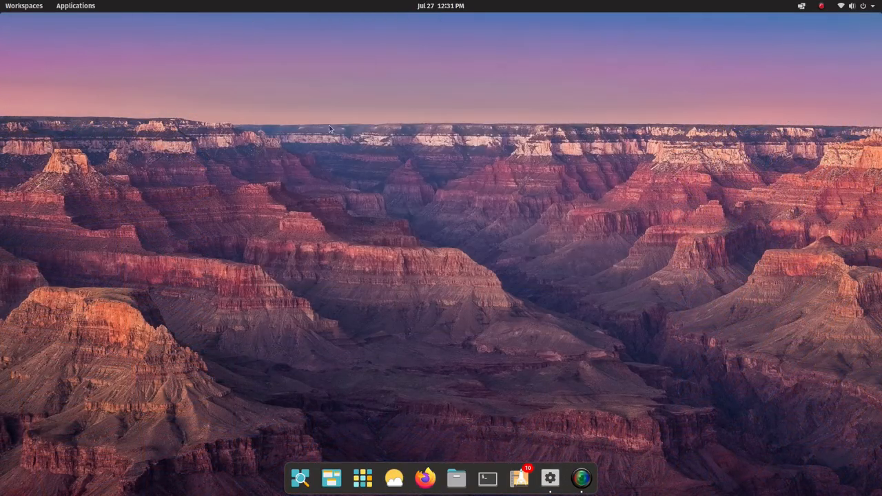
left_click(549, 477)
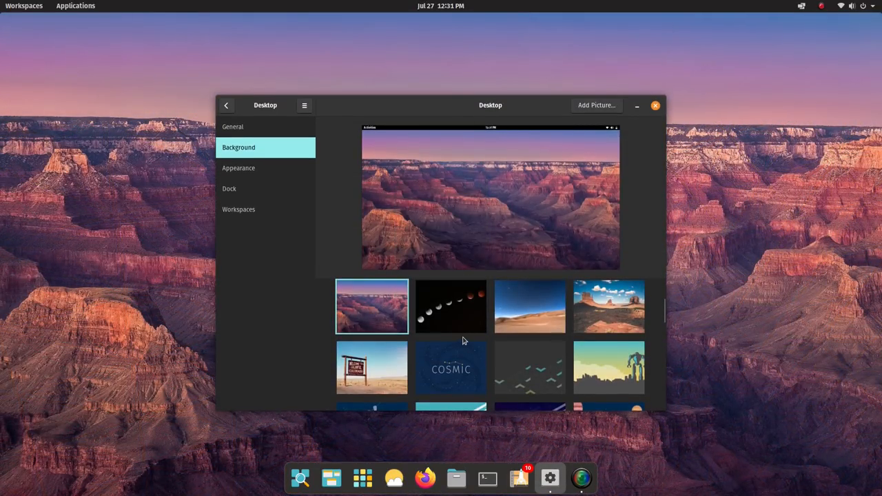
left_click(451, 368)
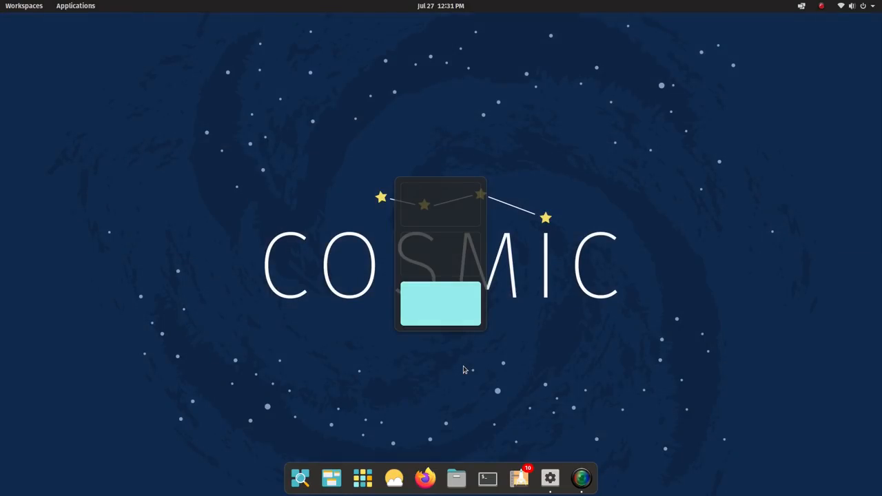
left_click(548, 477)
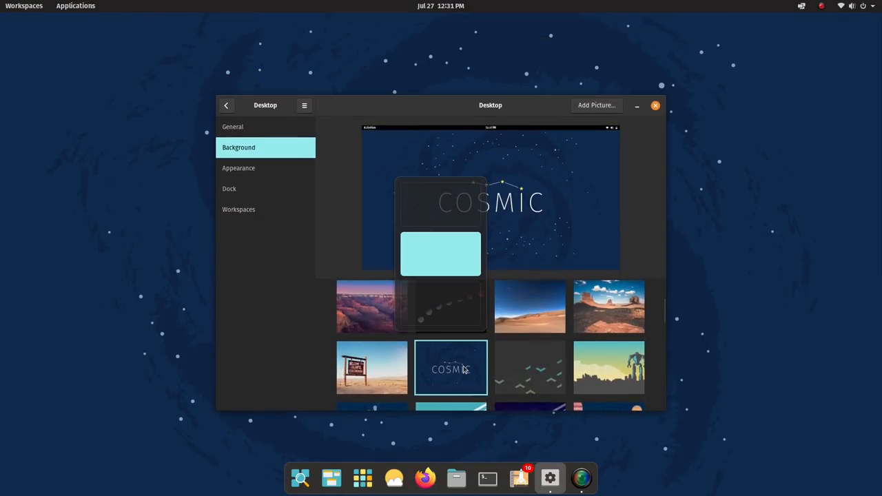
left_click(653, 105)
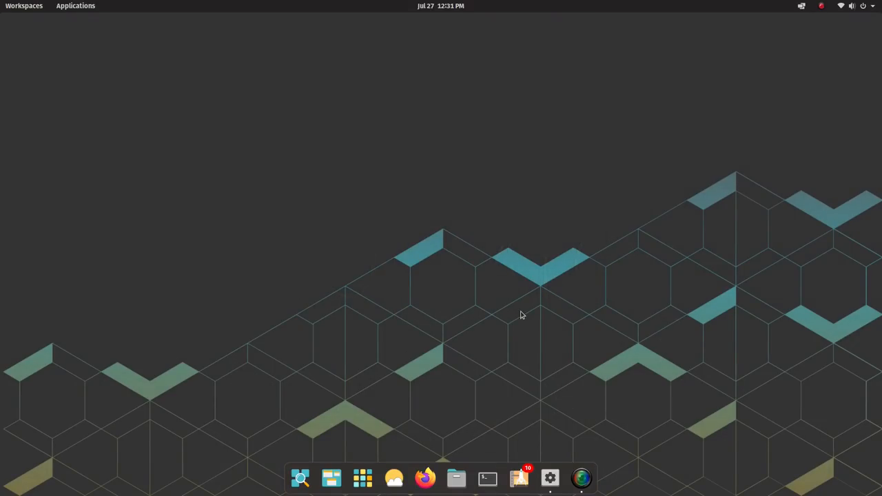
left_click(549, 477)
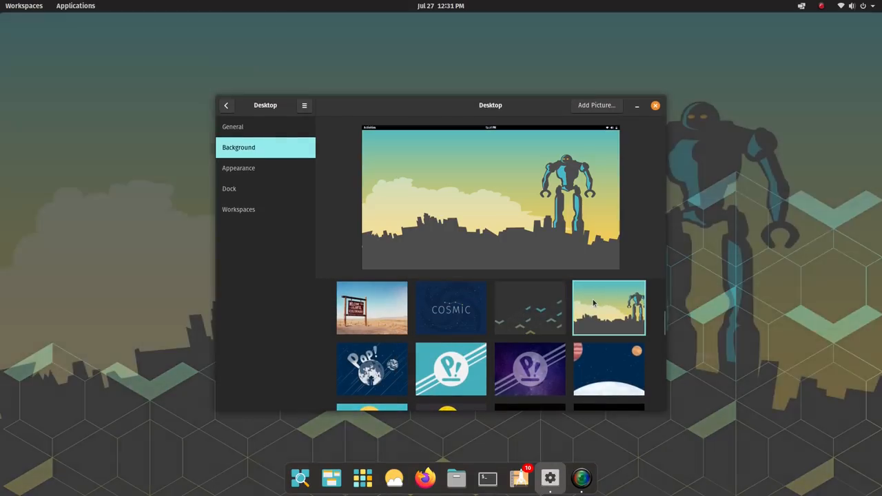